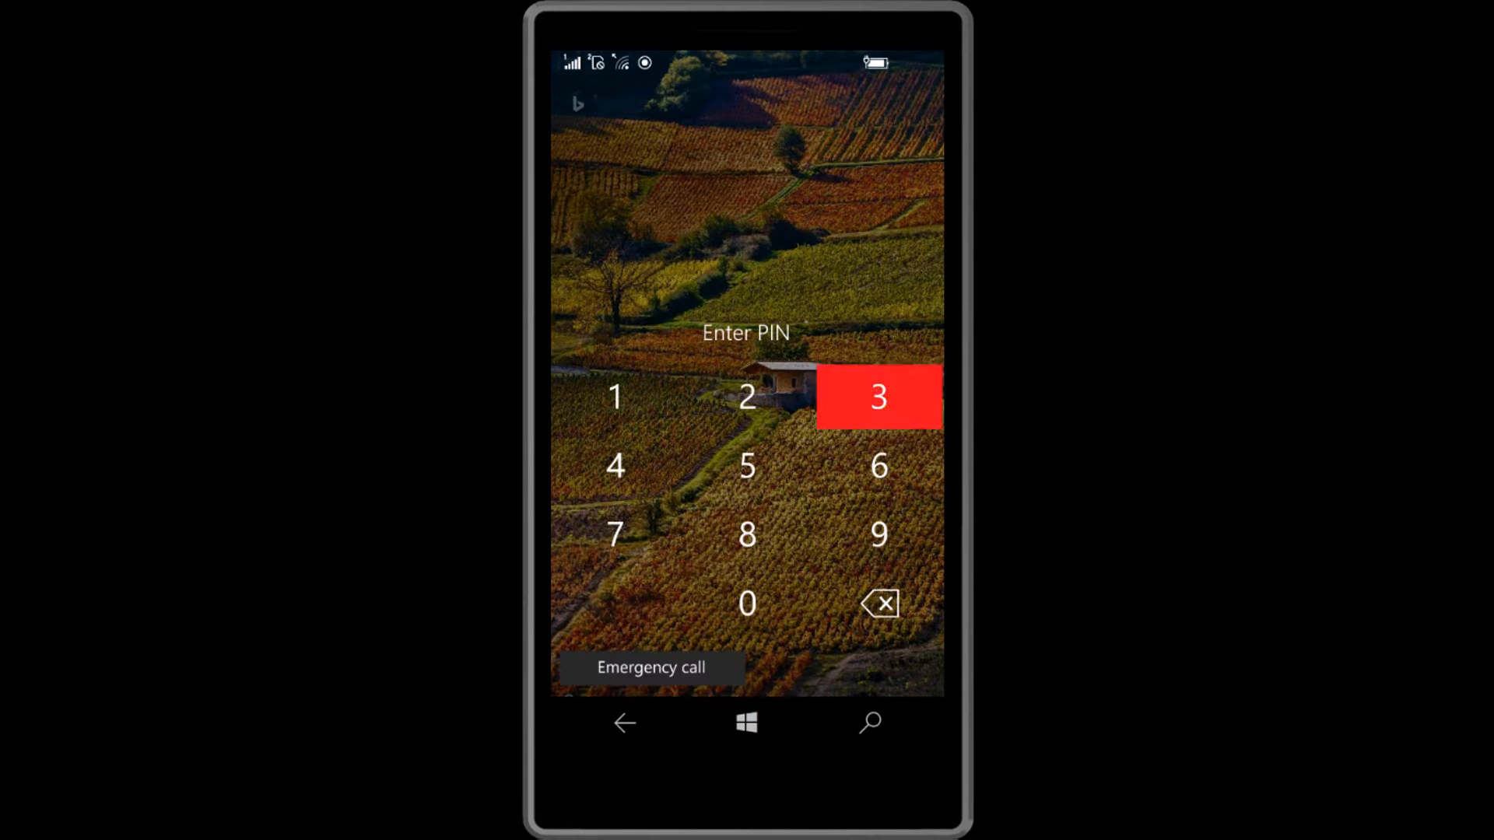
Unlock the phone with its PIN, browse All apps, and return to the Start screen
left_click(878, 397)
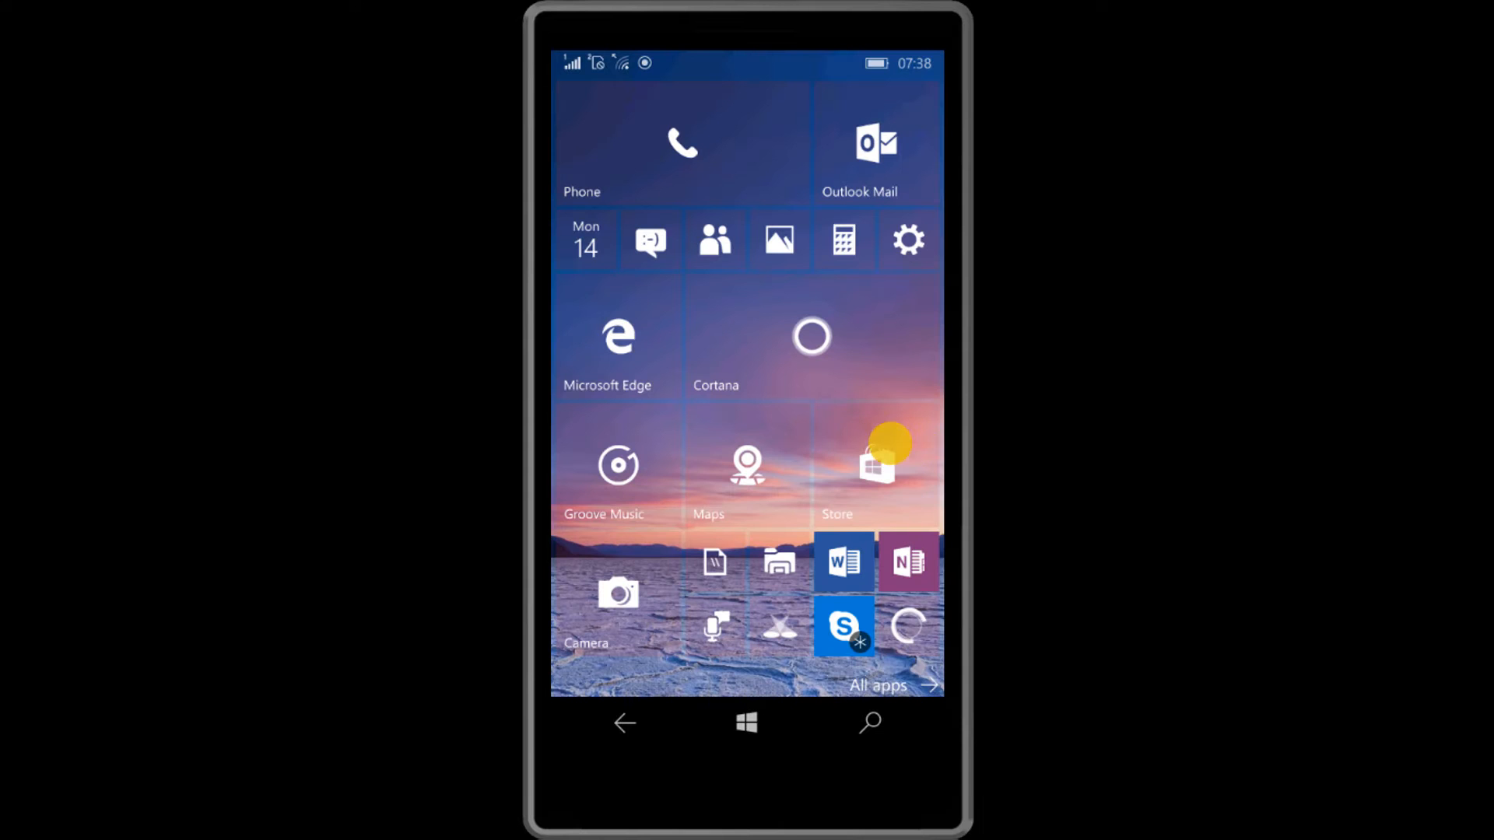
left_click(893, 685)
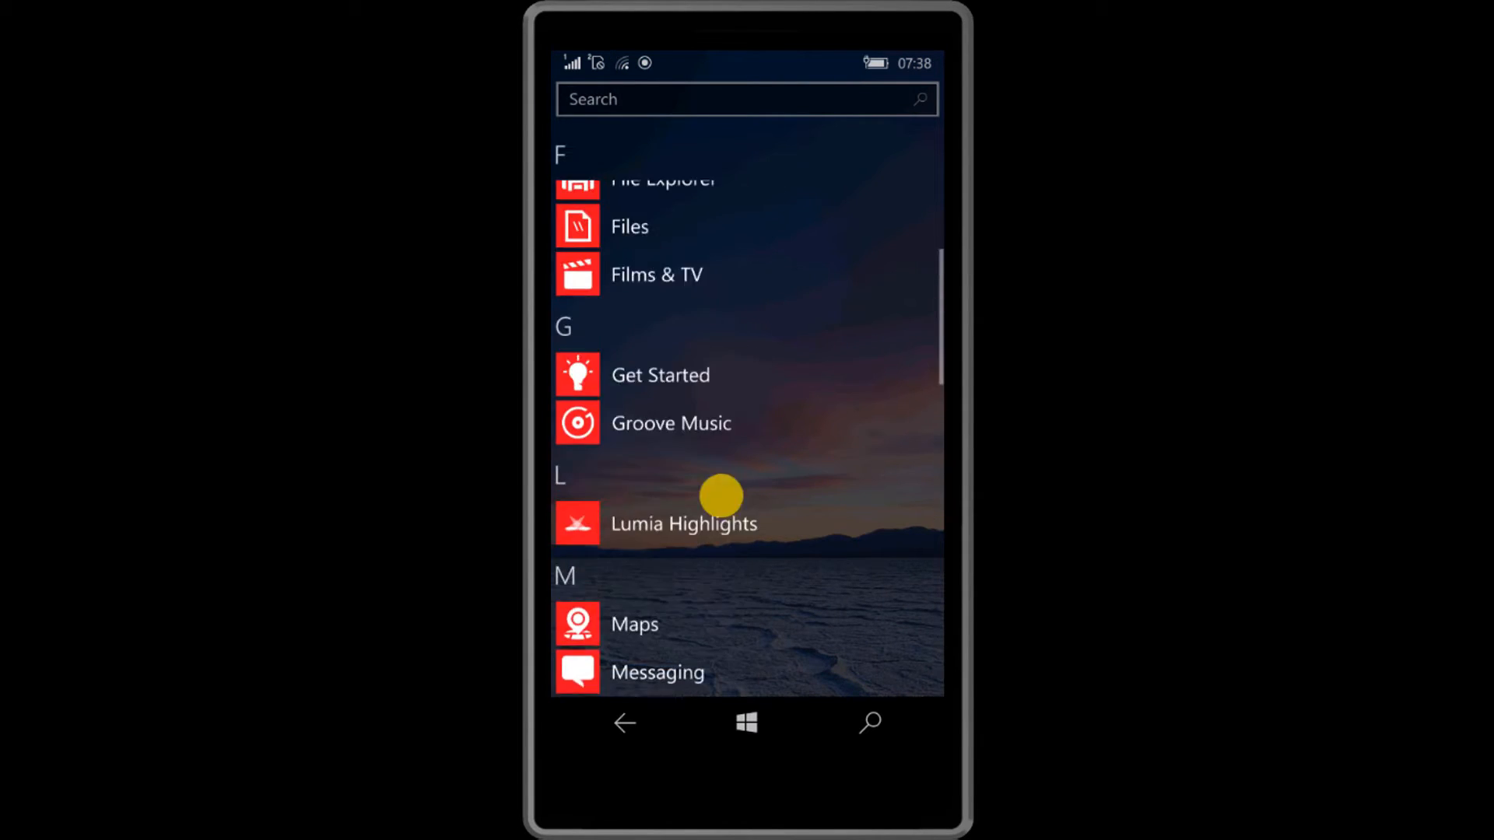
left_click(624, 723)
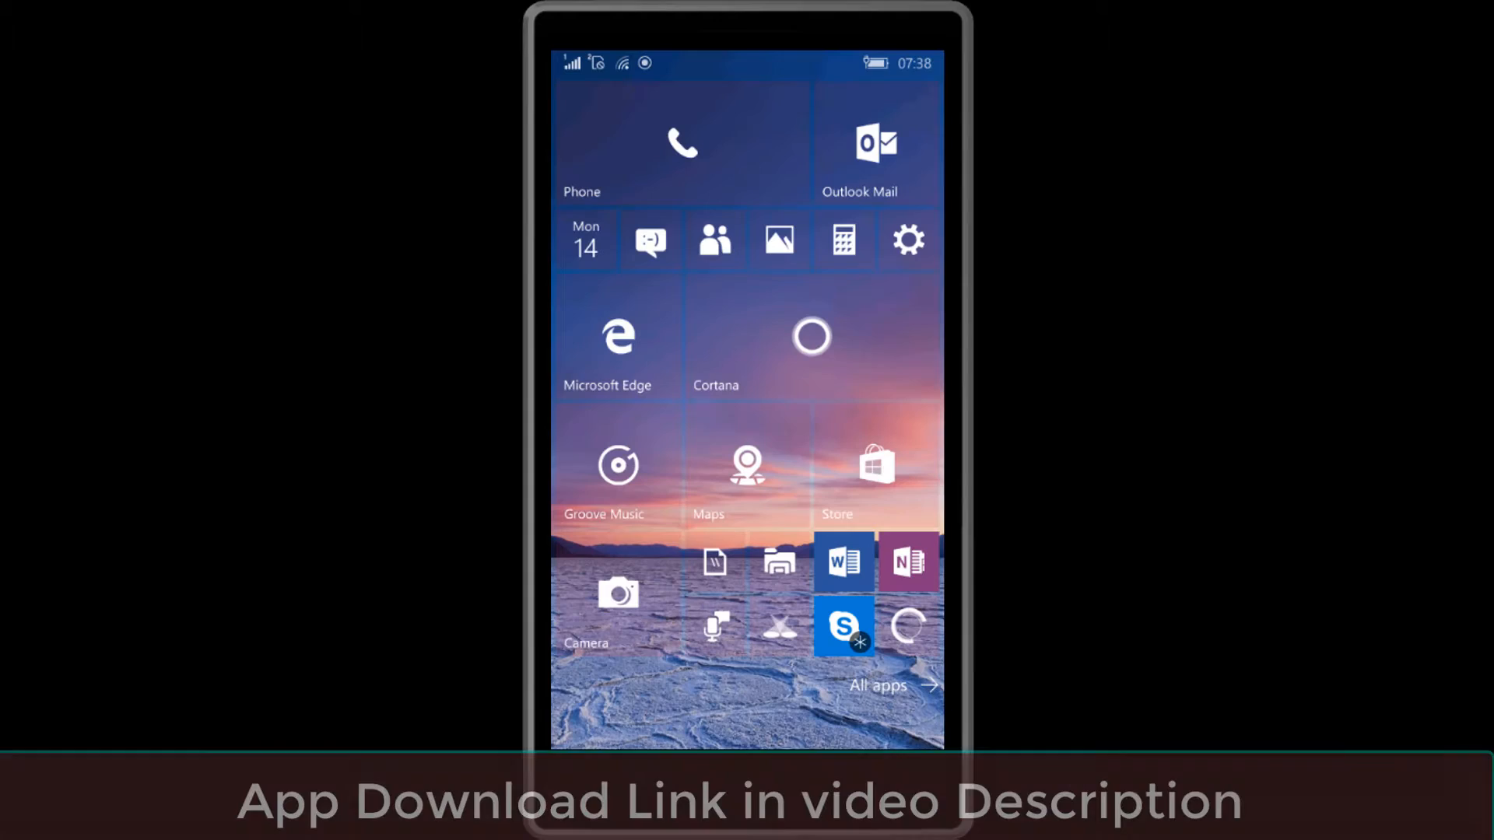
Search the Store for 'metro file manager' and bring up the Metro File Manager page
left_click(878, 684)
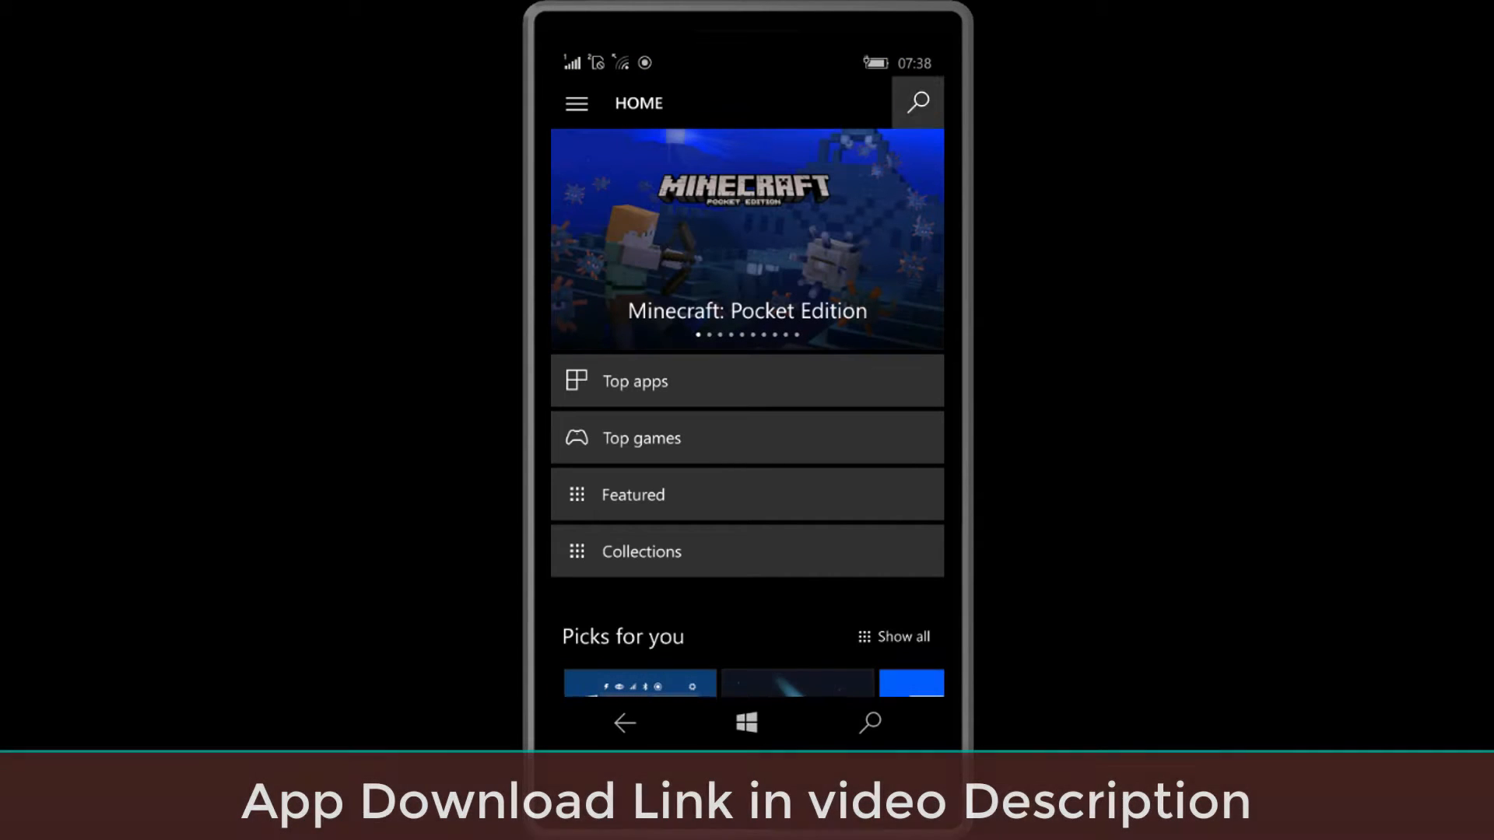
type("m")
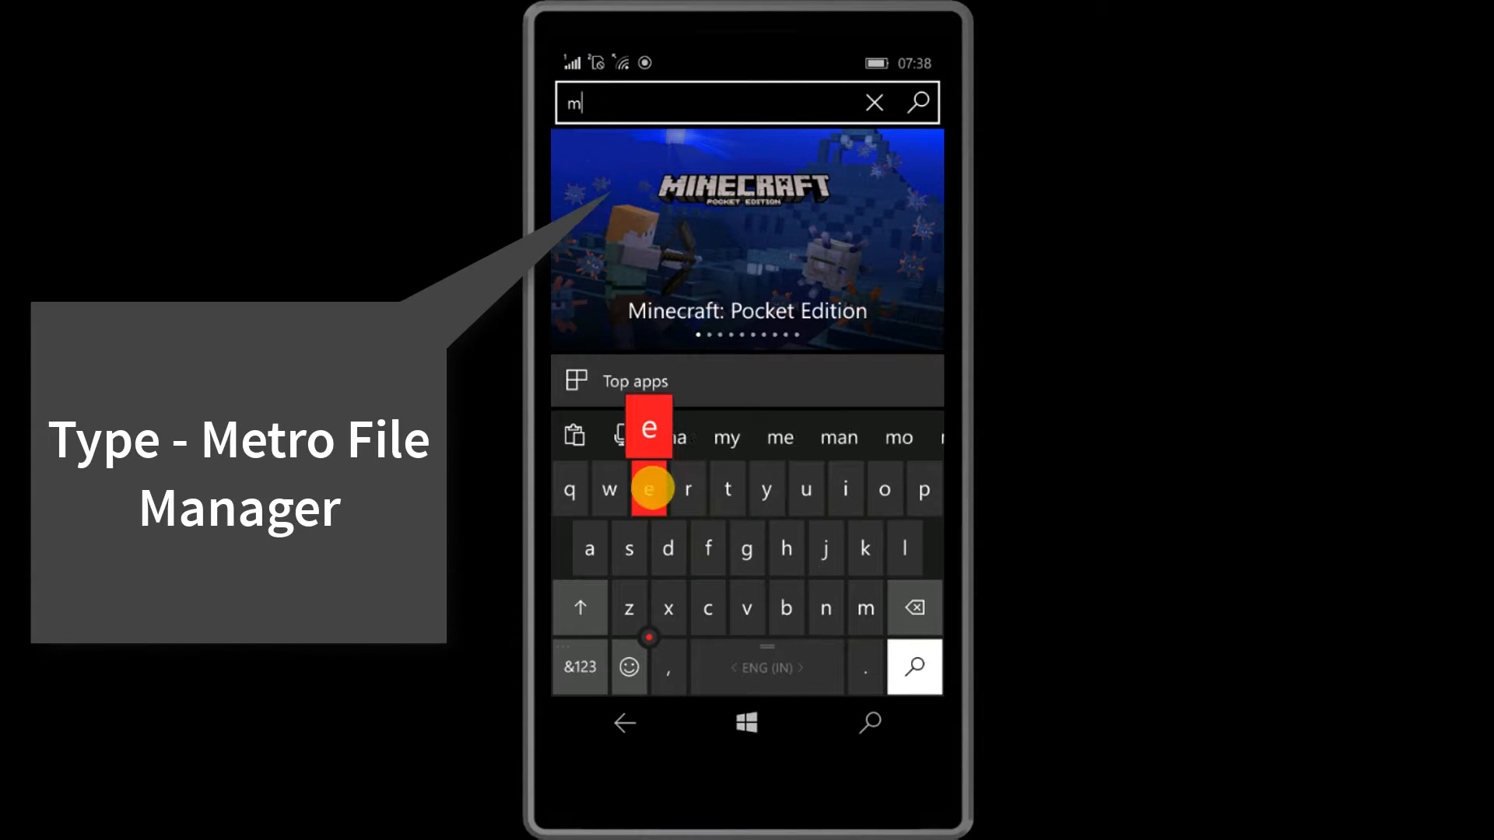
type("metro file")
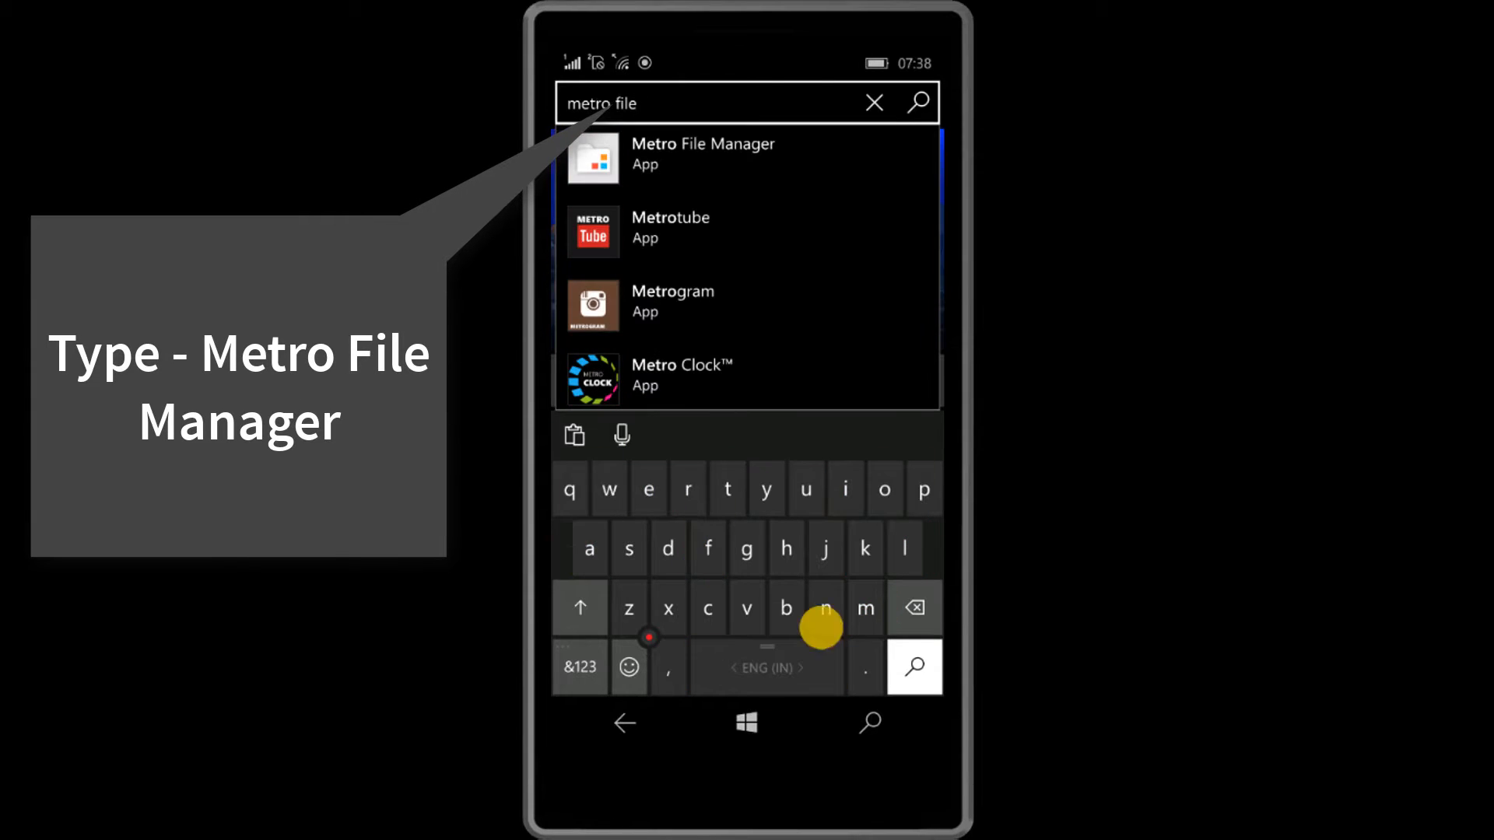
type("manager")
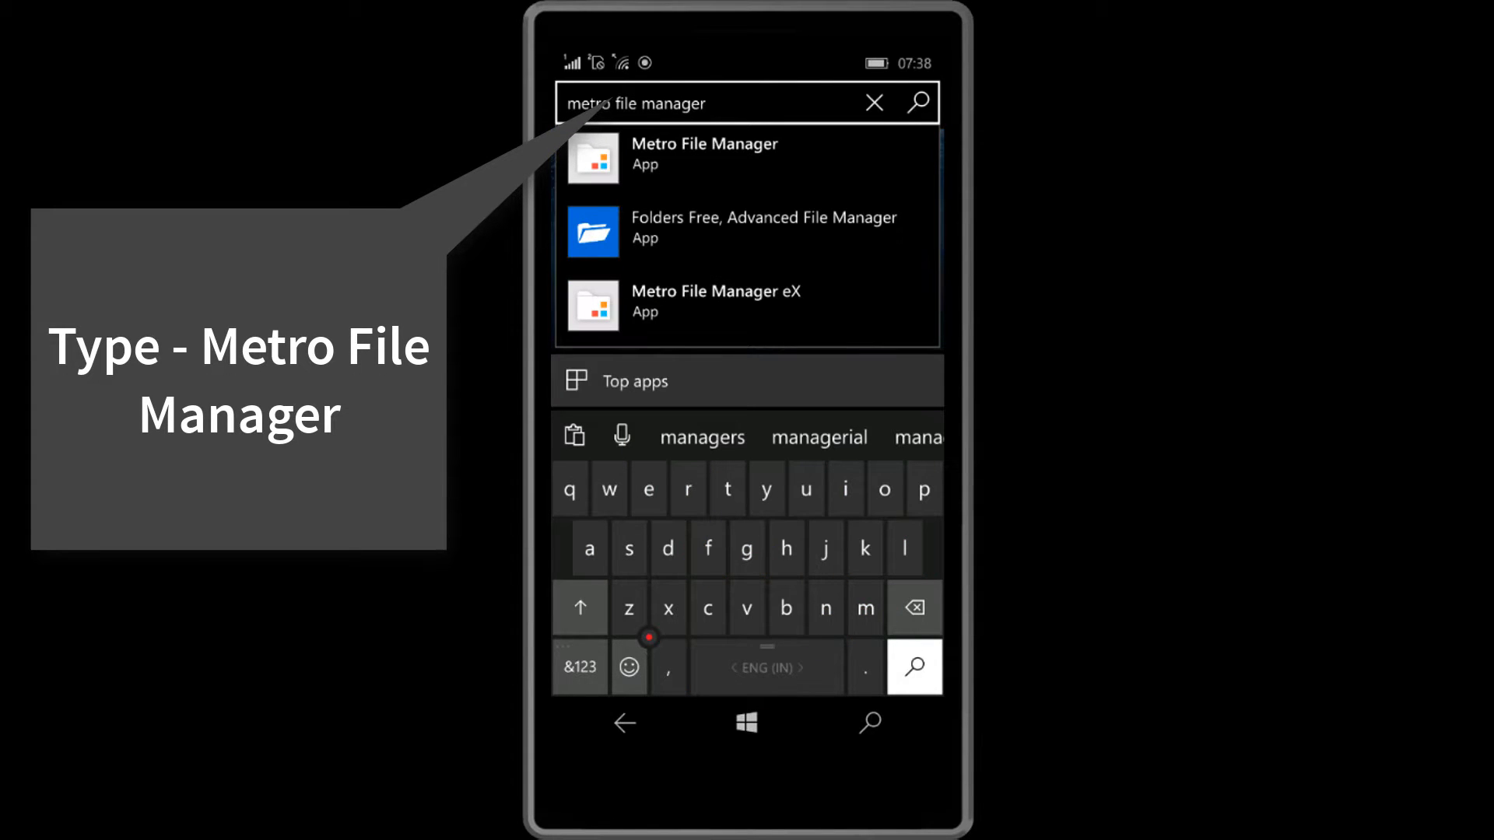
left_click(749, 159)
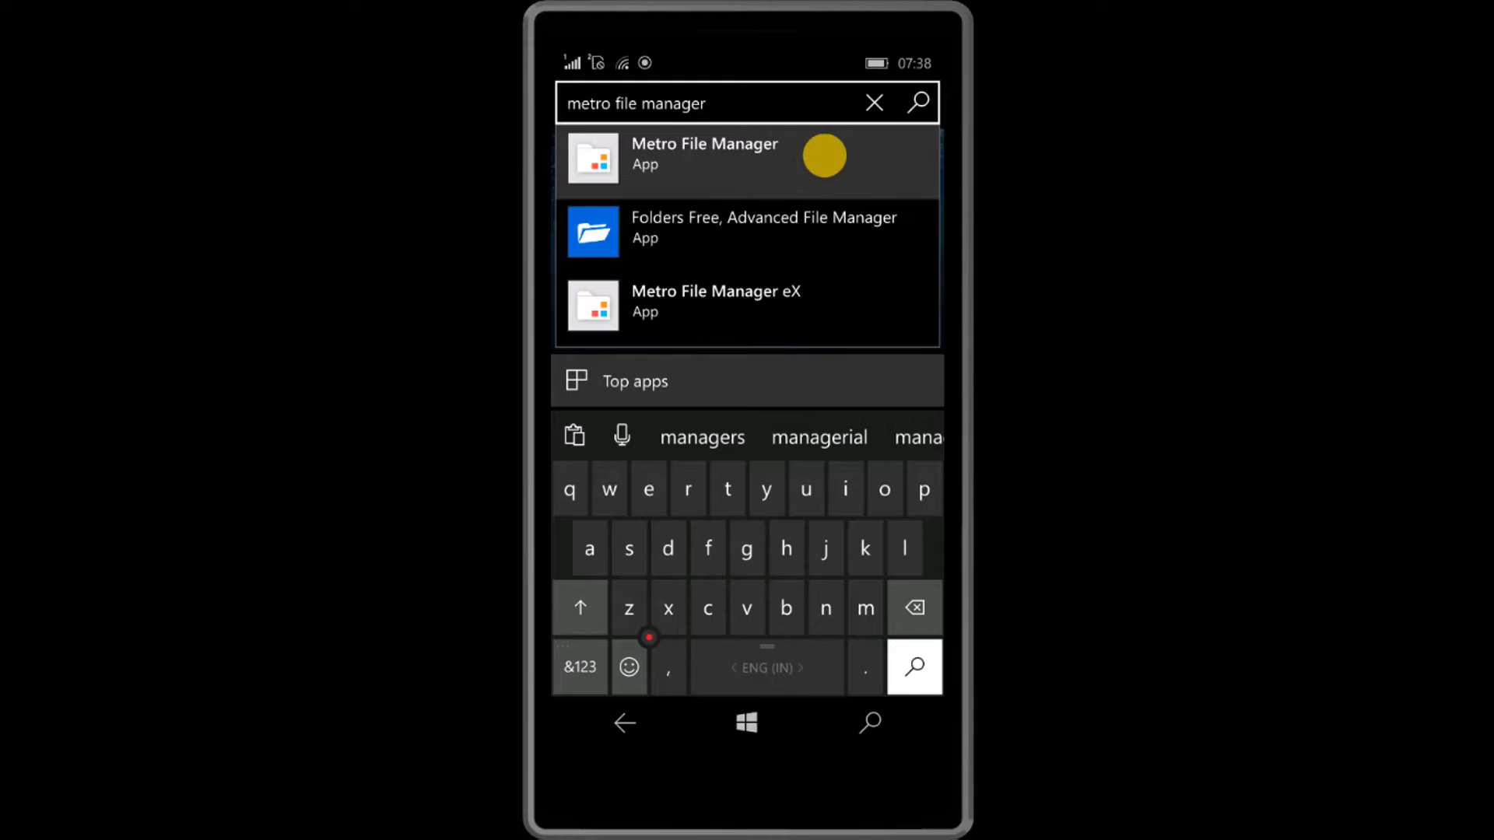
left_click(705, 157)
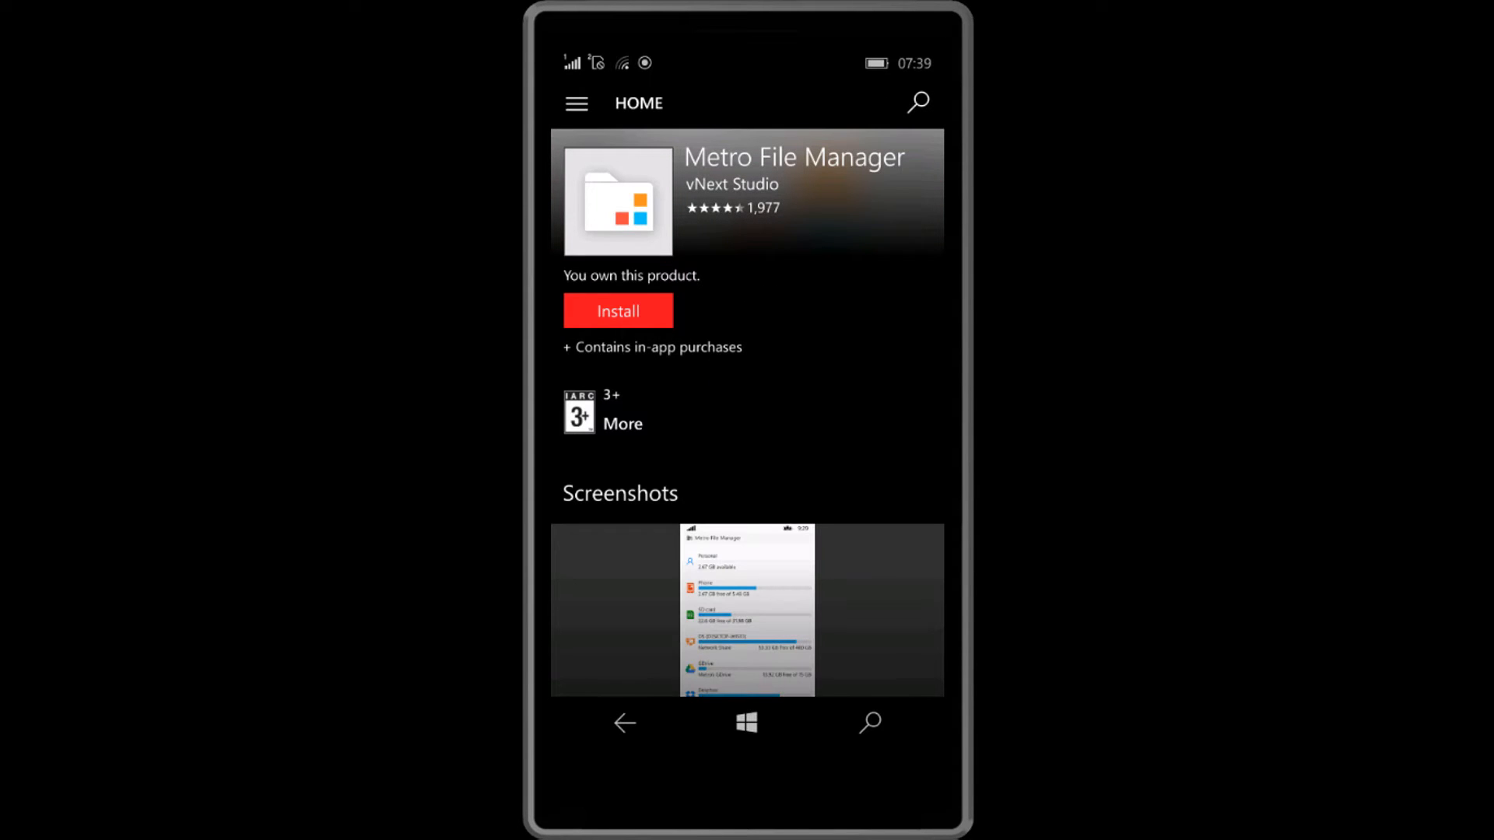
Install Metro File Manager from its store page and return to Start
left_click(616, 311)
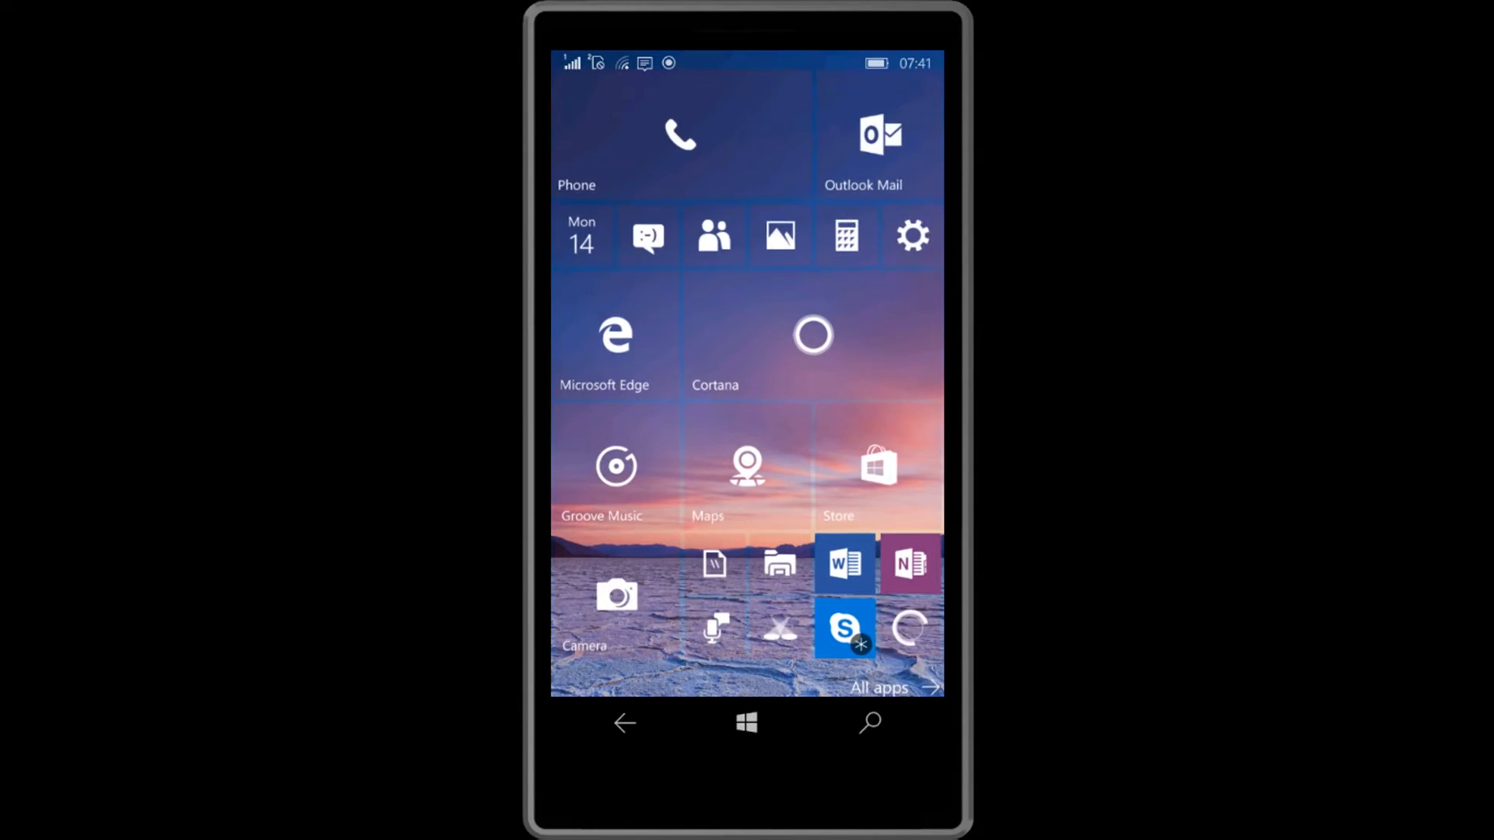
Launch Metro File Manager from the All apps list under M
left_click(931, 686)
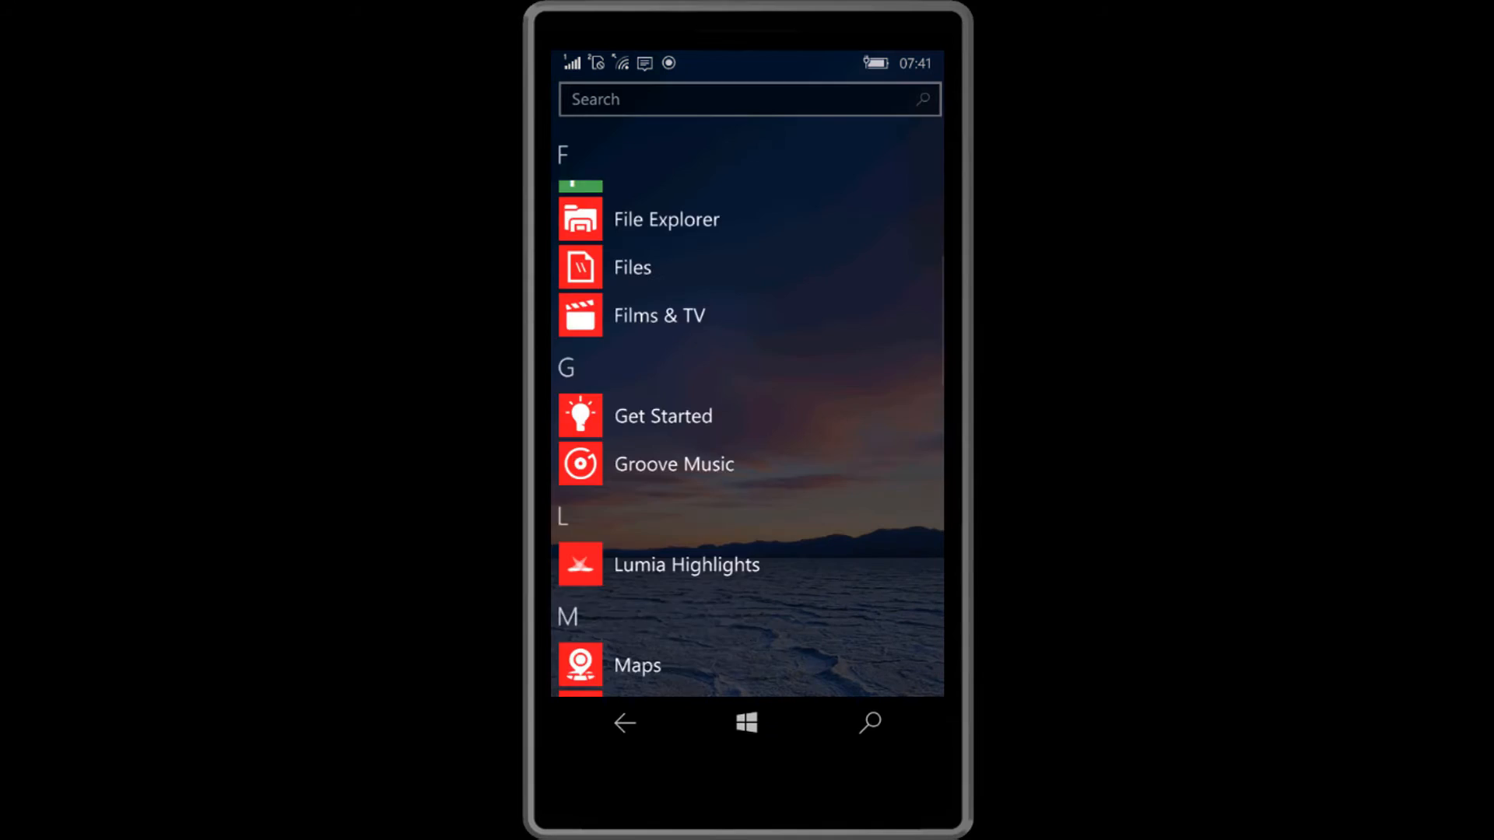
scroll("down", 3)
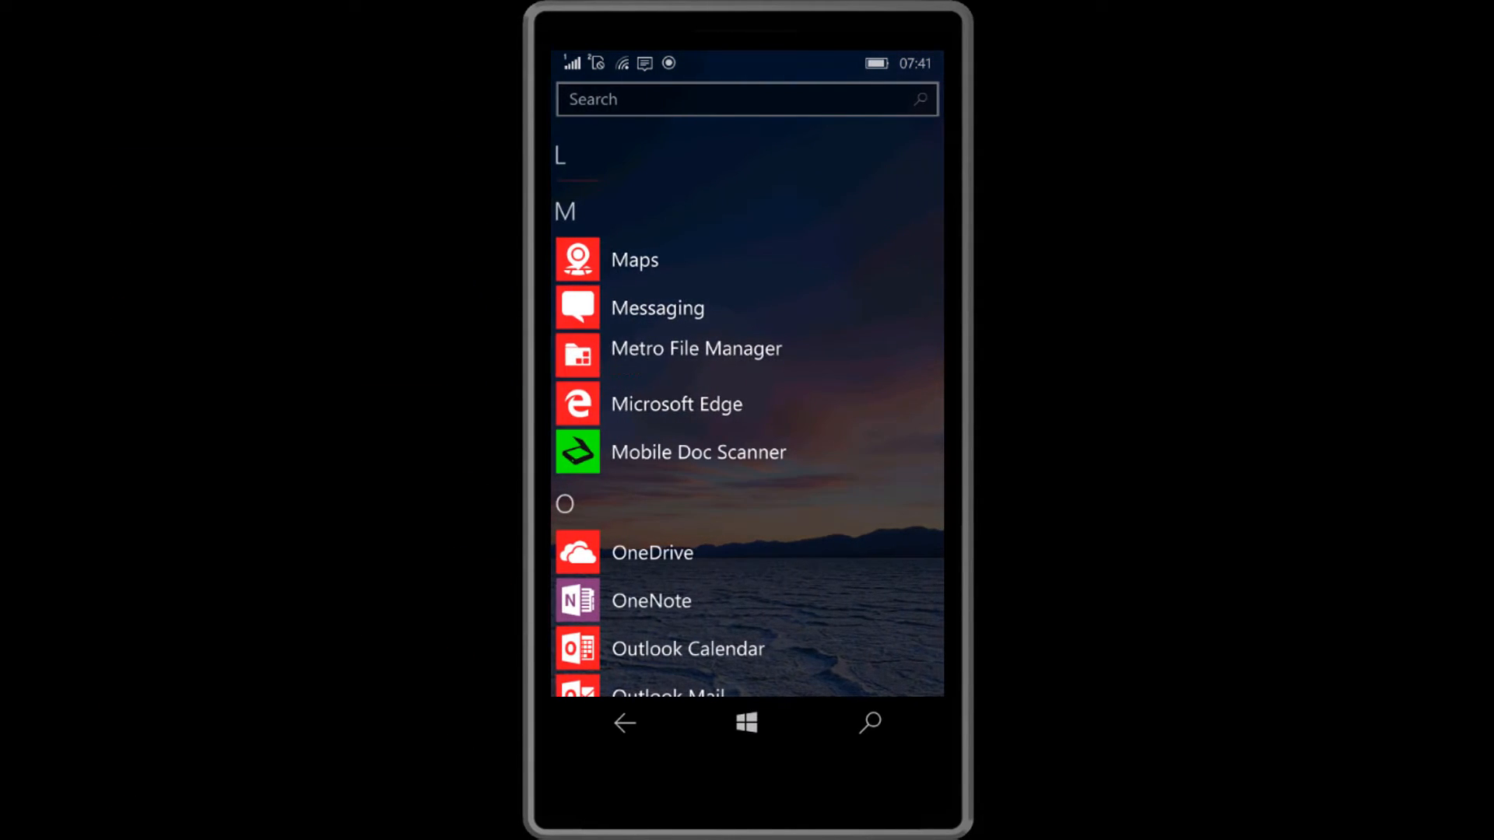
left_click(696, 347)
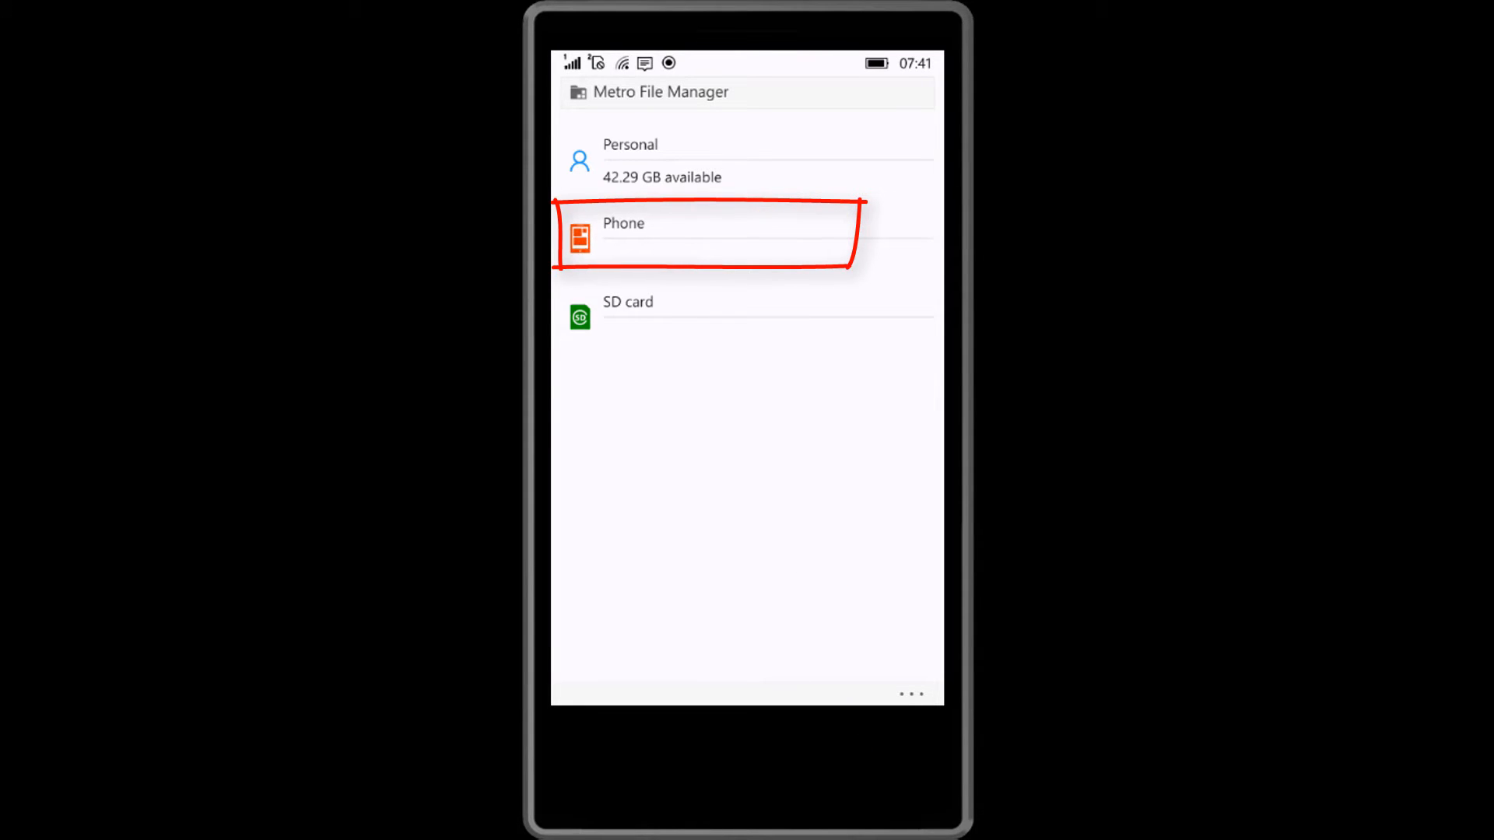
Grant the app access to phone storage by choosing This Device
left_click(623, 233)
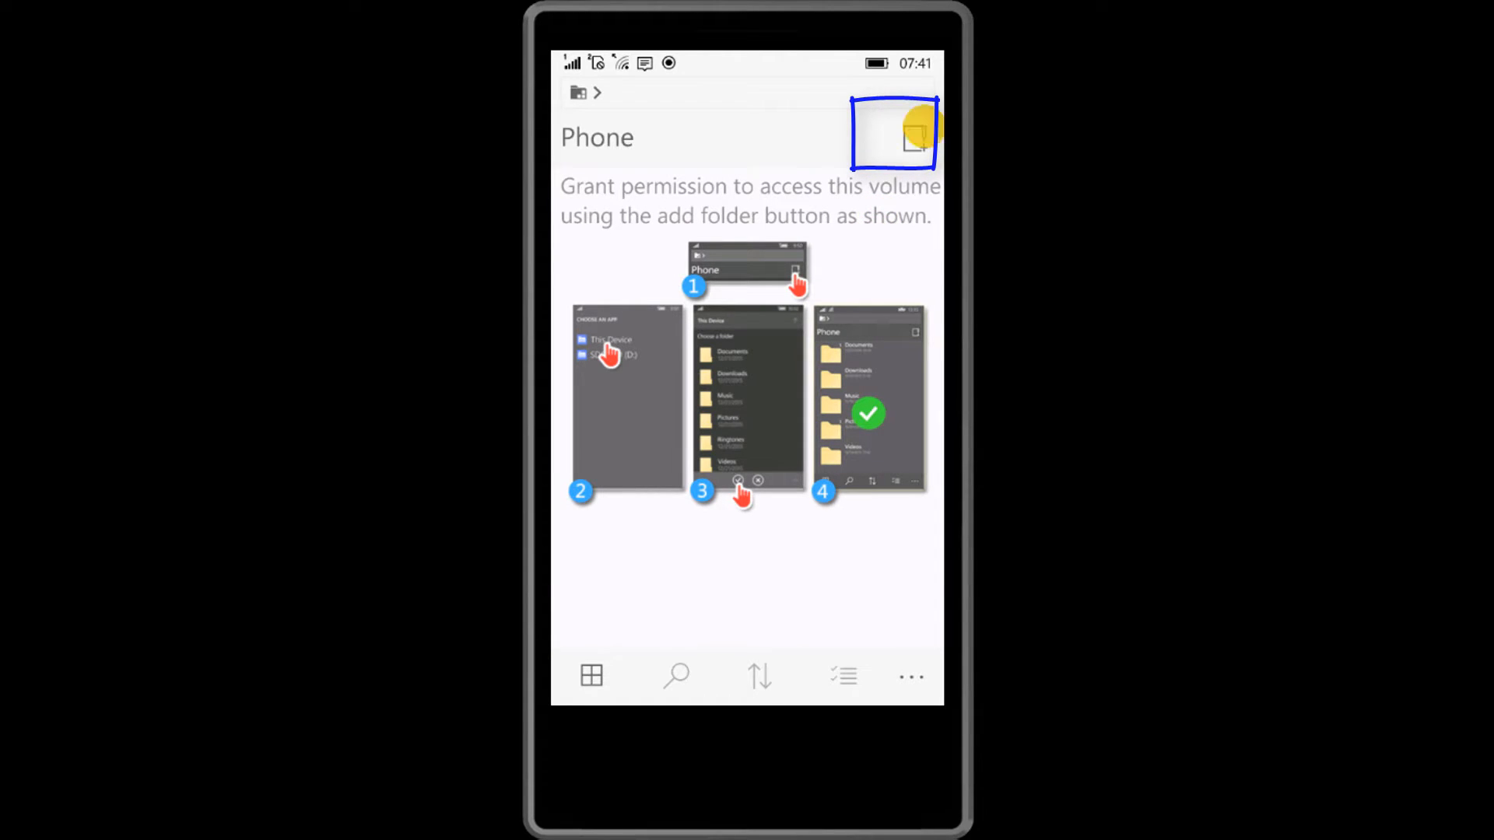
left_click(894, 132)
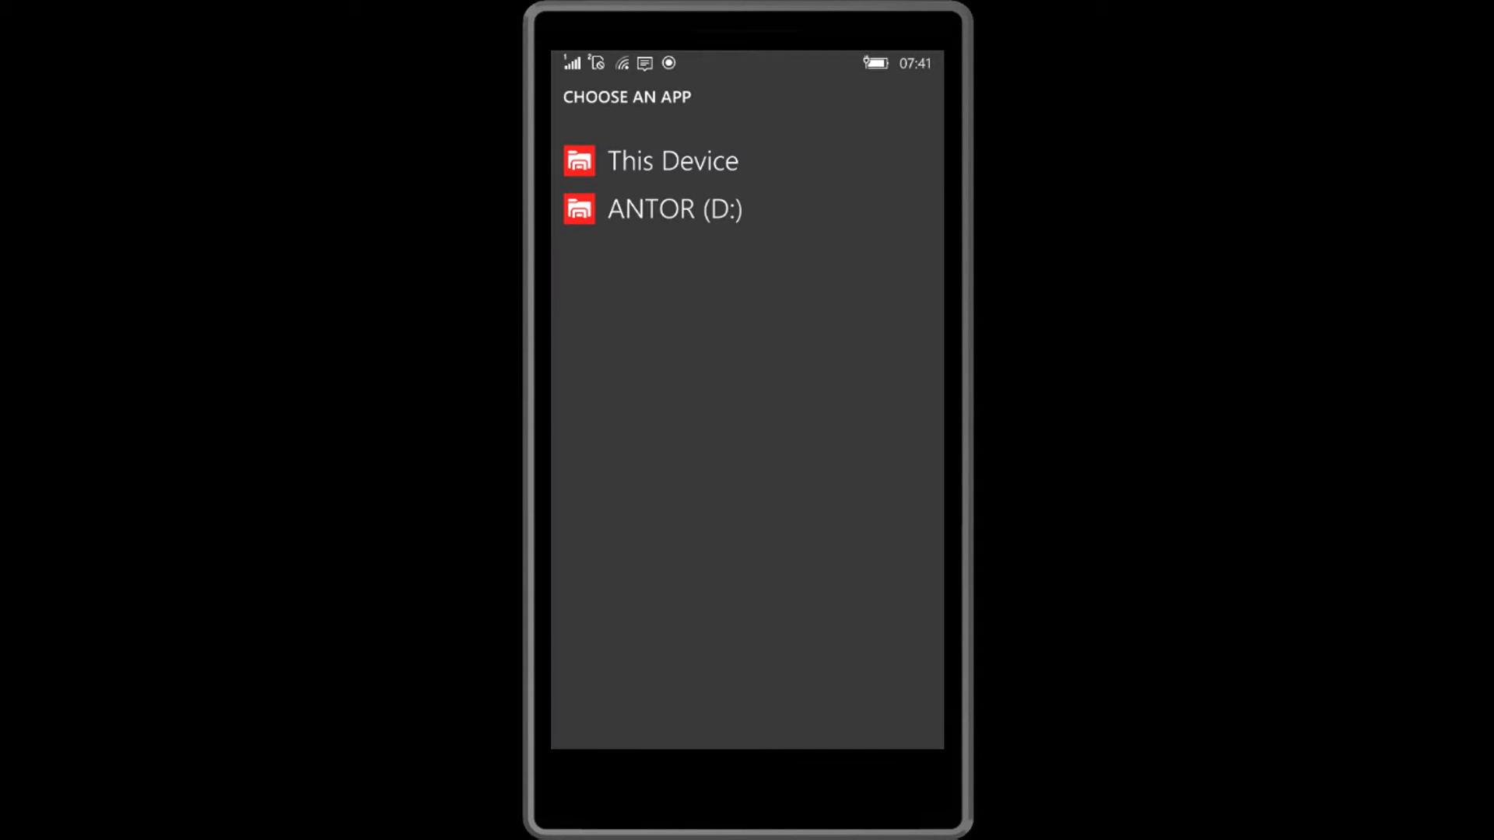
left_click(672, 160)
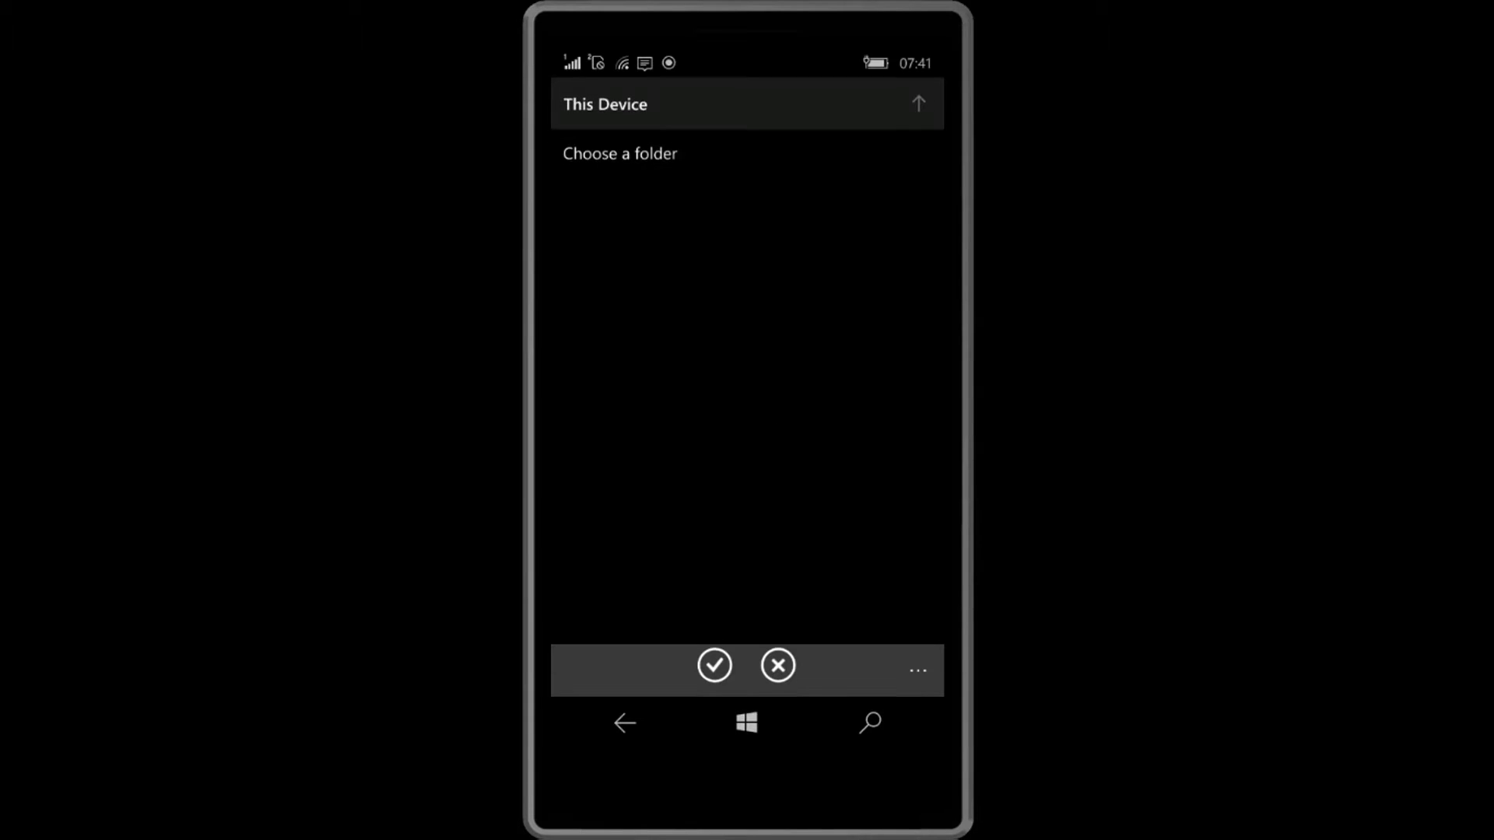
left_click(715, 665)
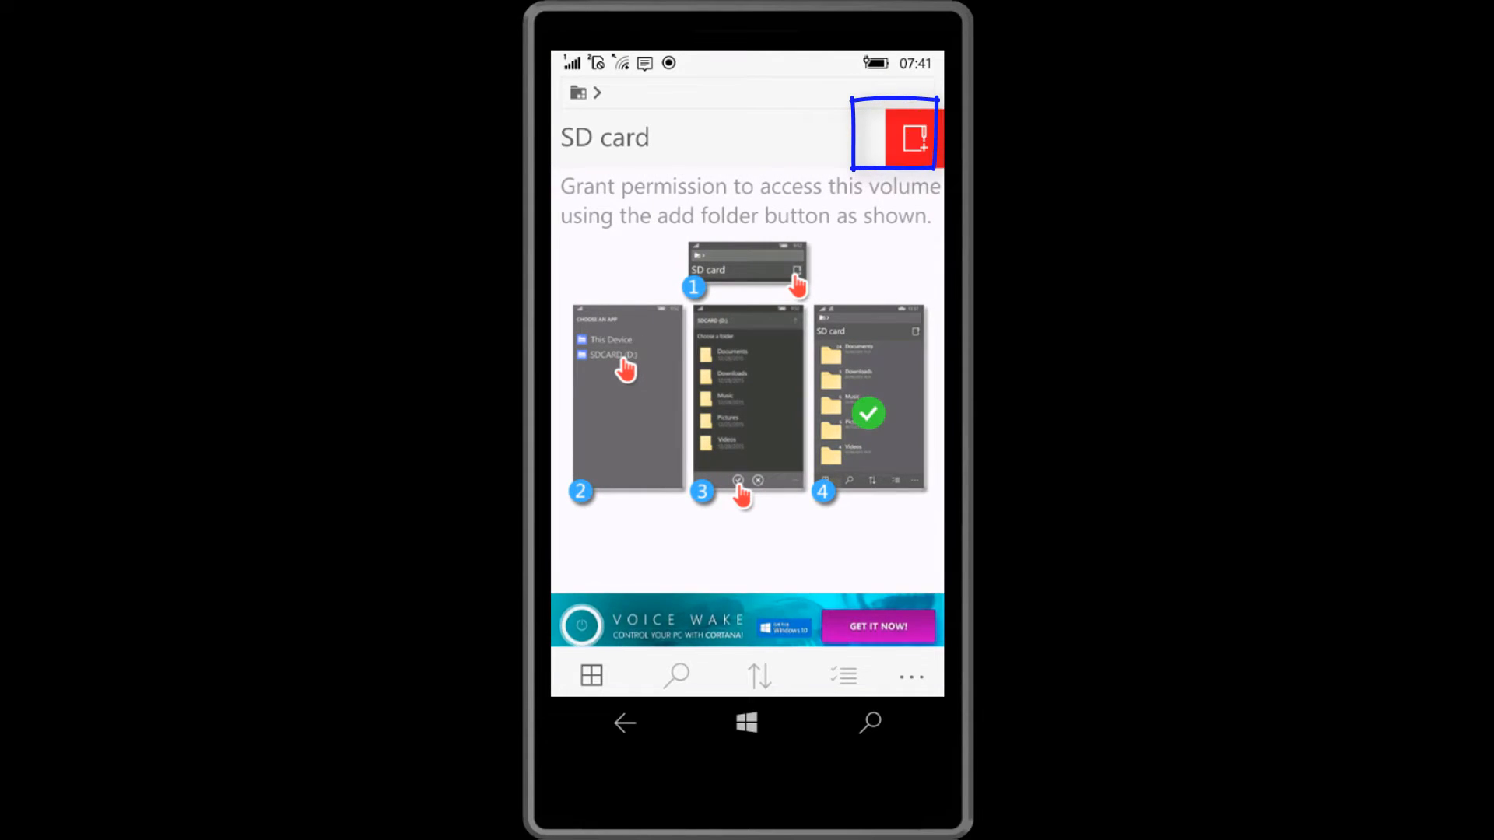
Grant the app access to the SD card by choosing ANTOR (D:)
left_click(894, 134)
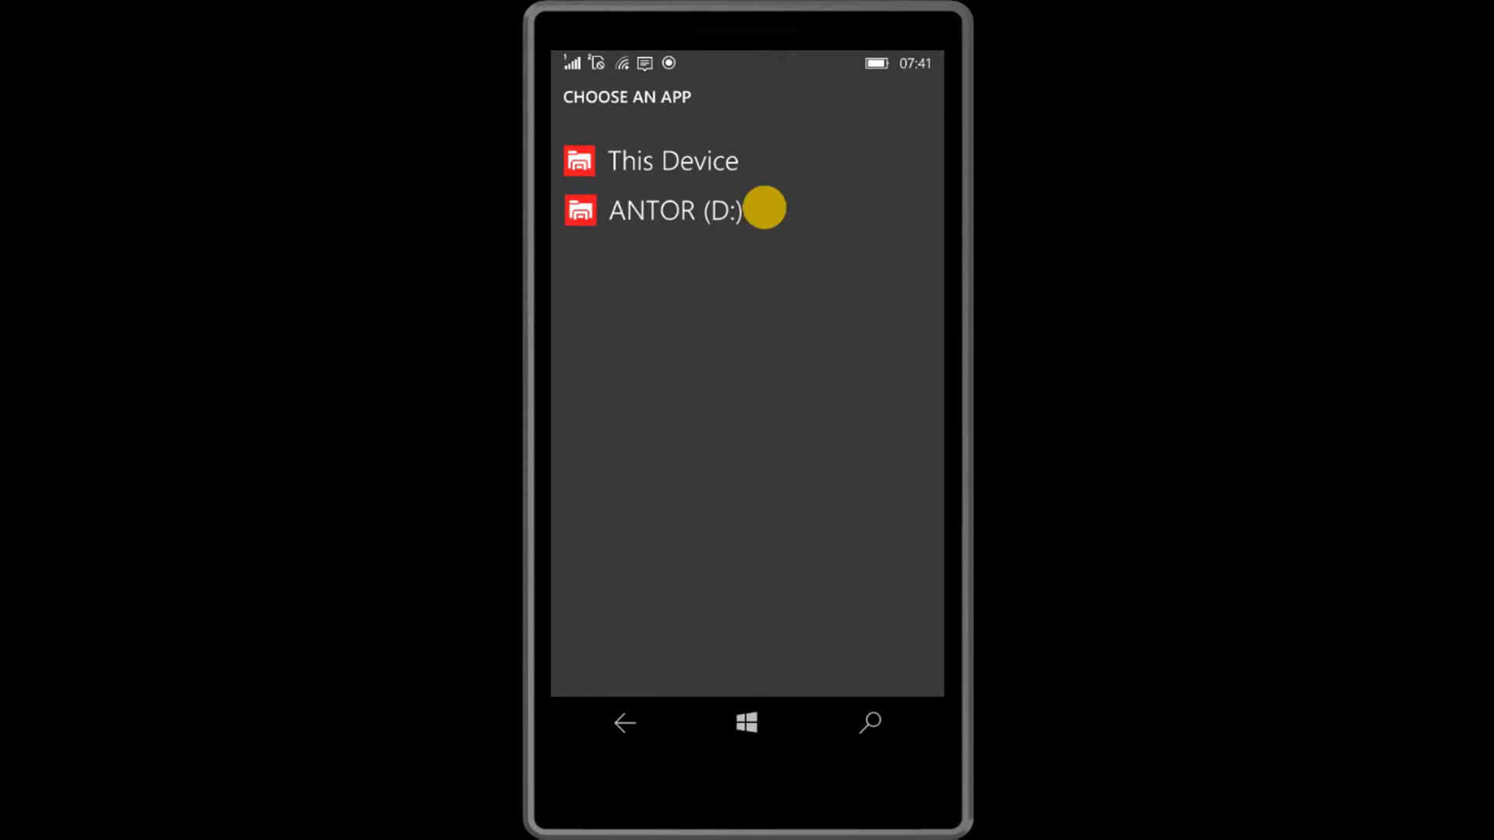
left_click(674, 210)
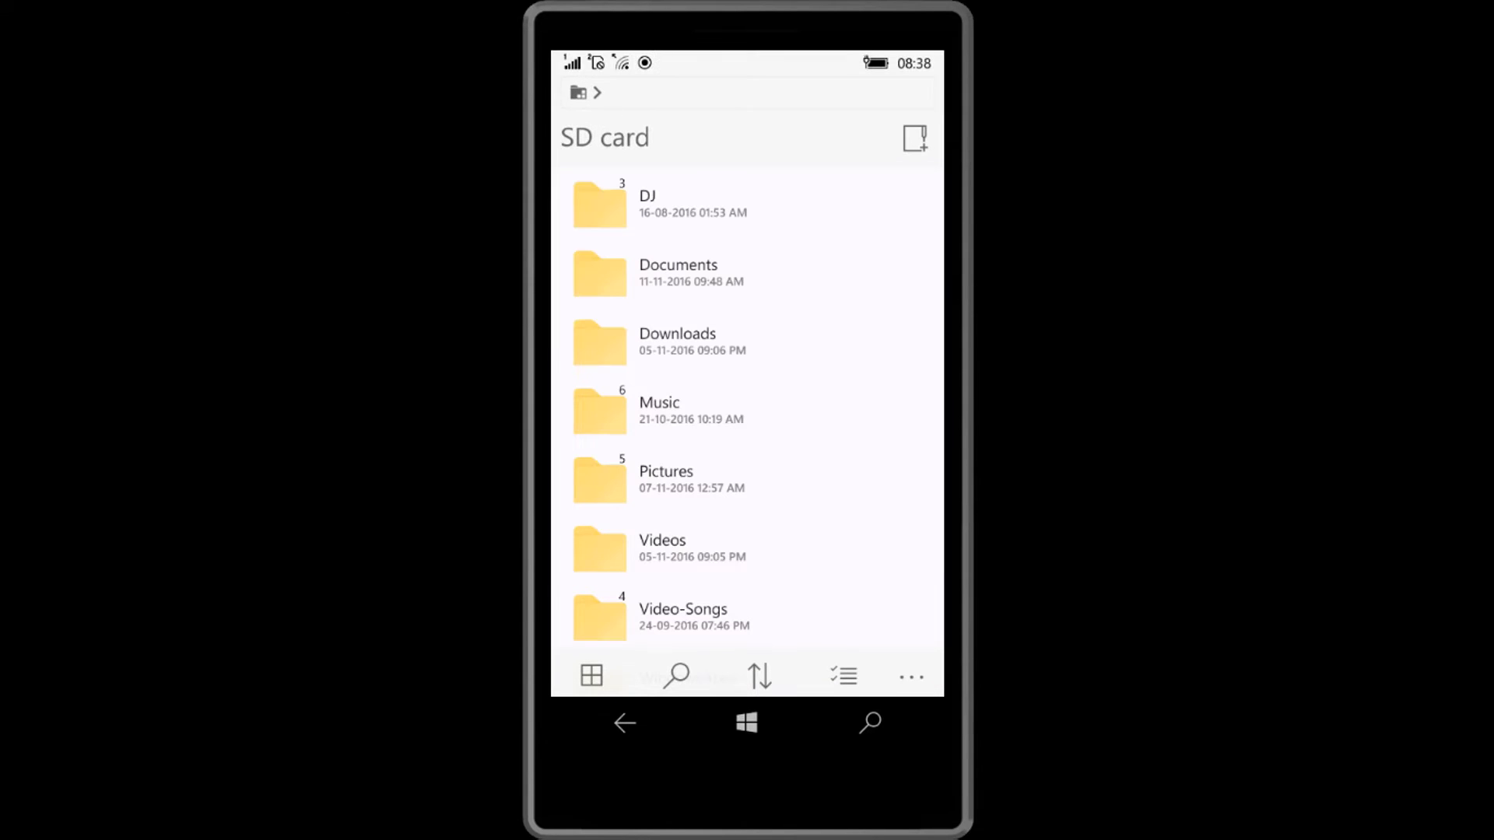
scroll("down", 3)
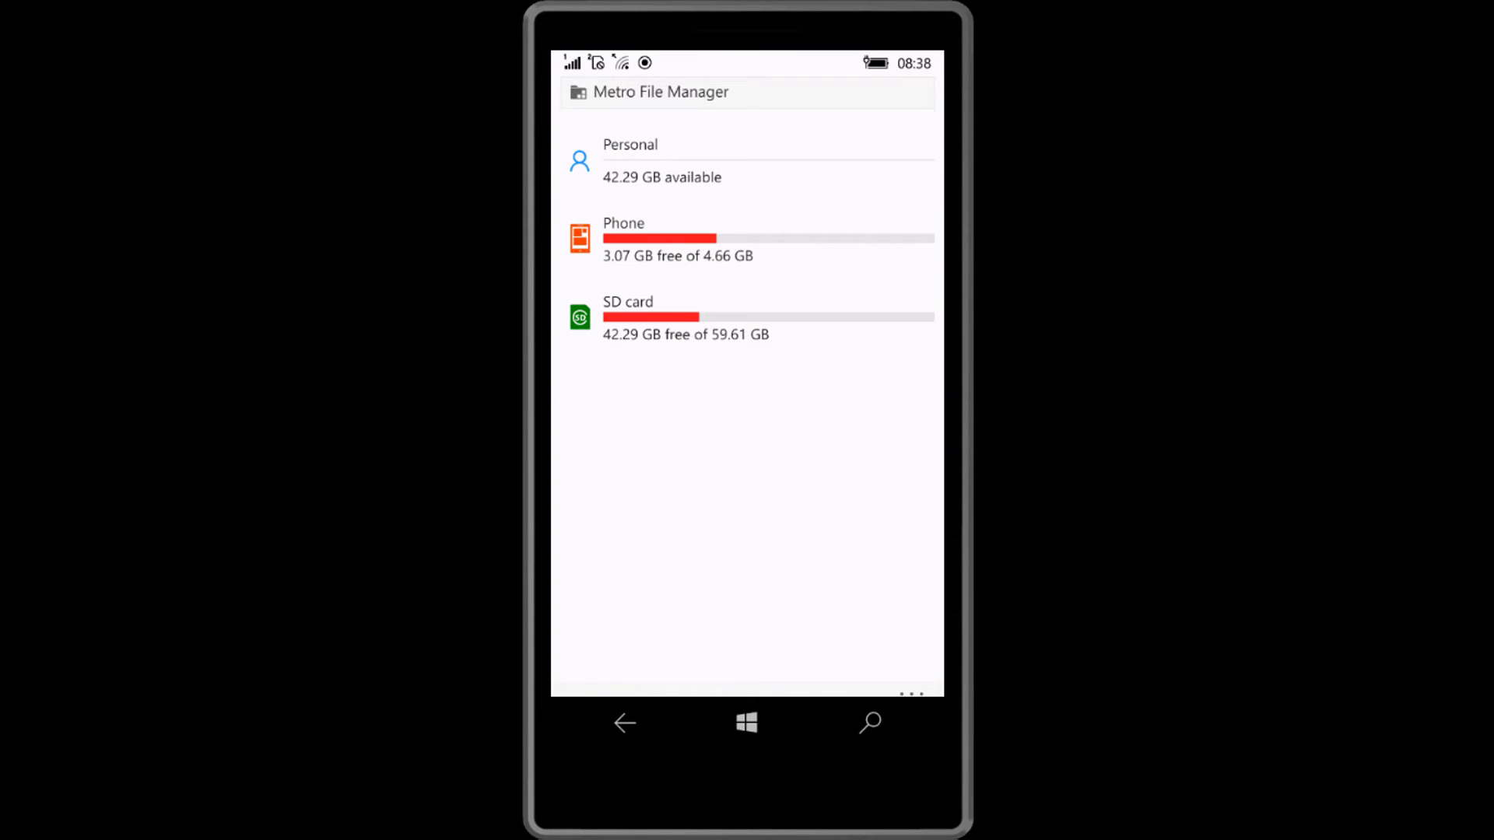
left_click(694, 291)
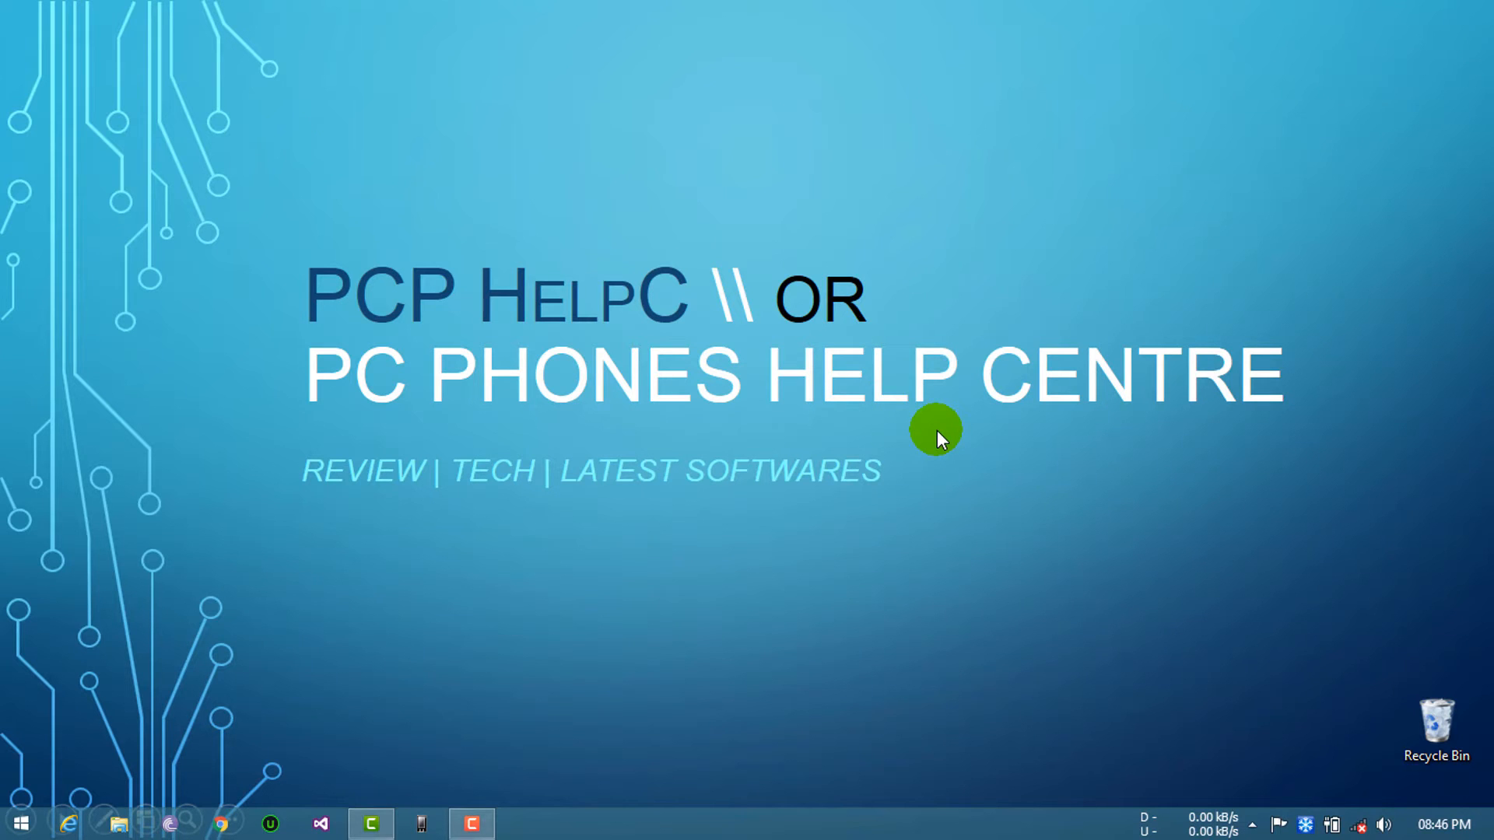
Move the PCP HelpC video into a new Personal folder in Videos and go up to This PC
right_click(905, 515)
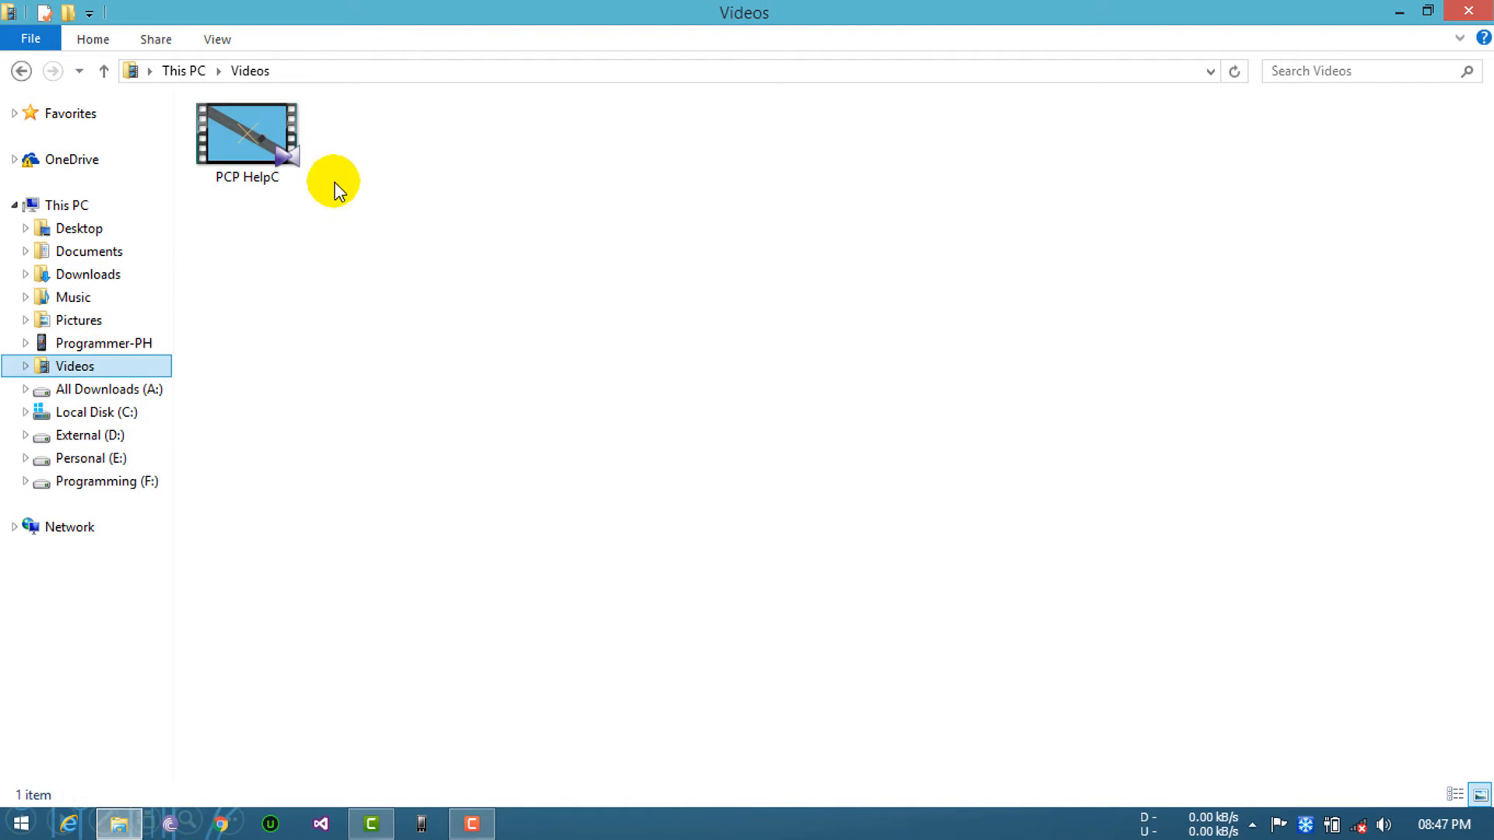
right_click(337, 185)
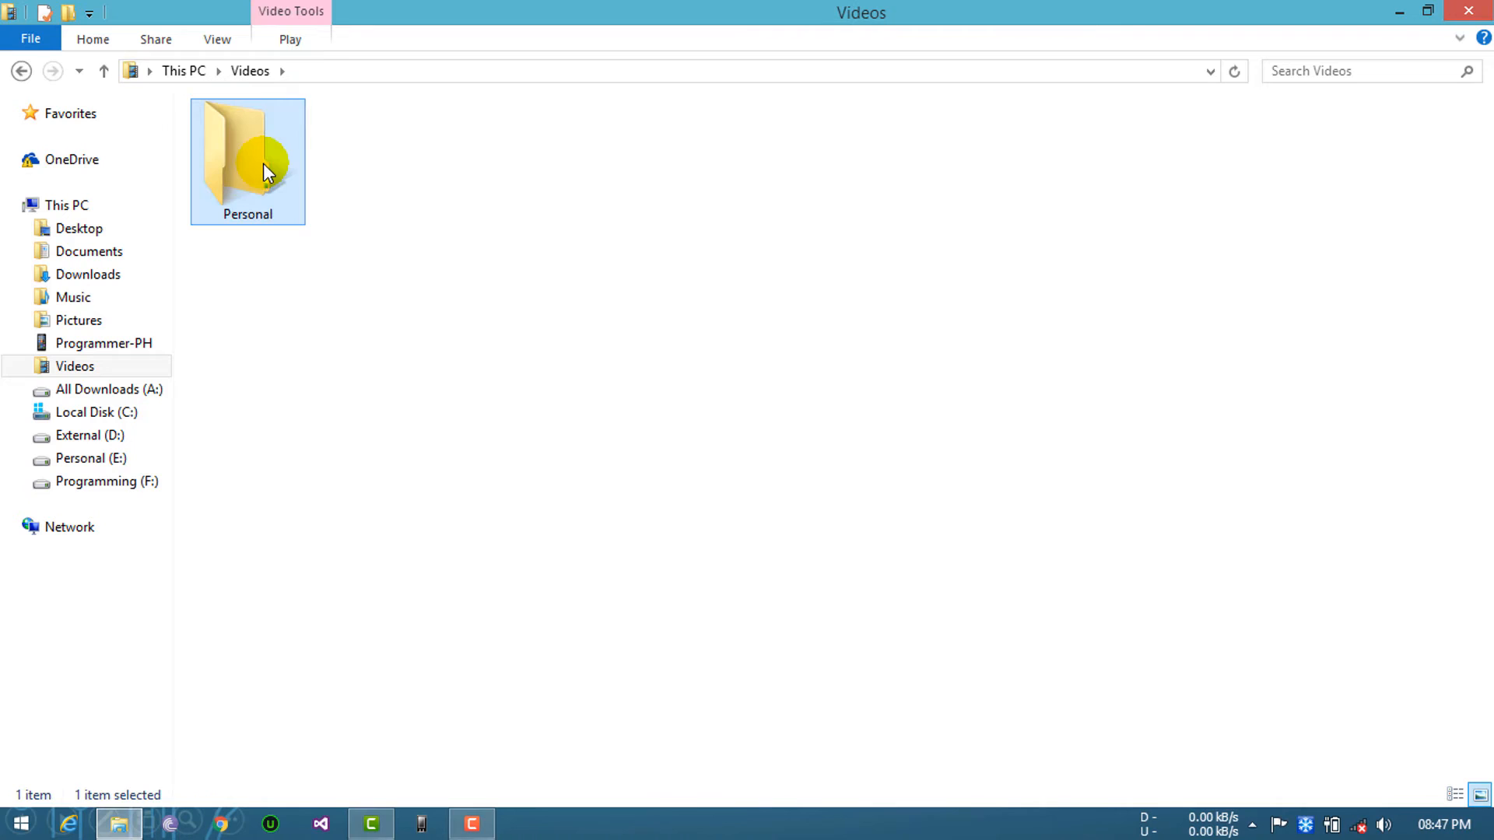
double_click(247, 153)
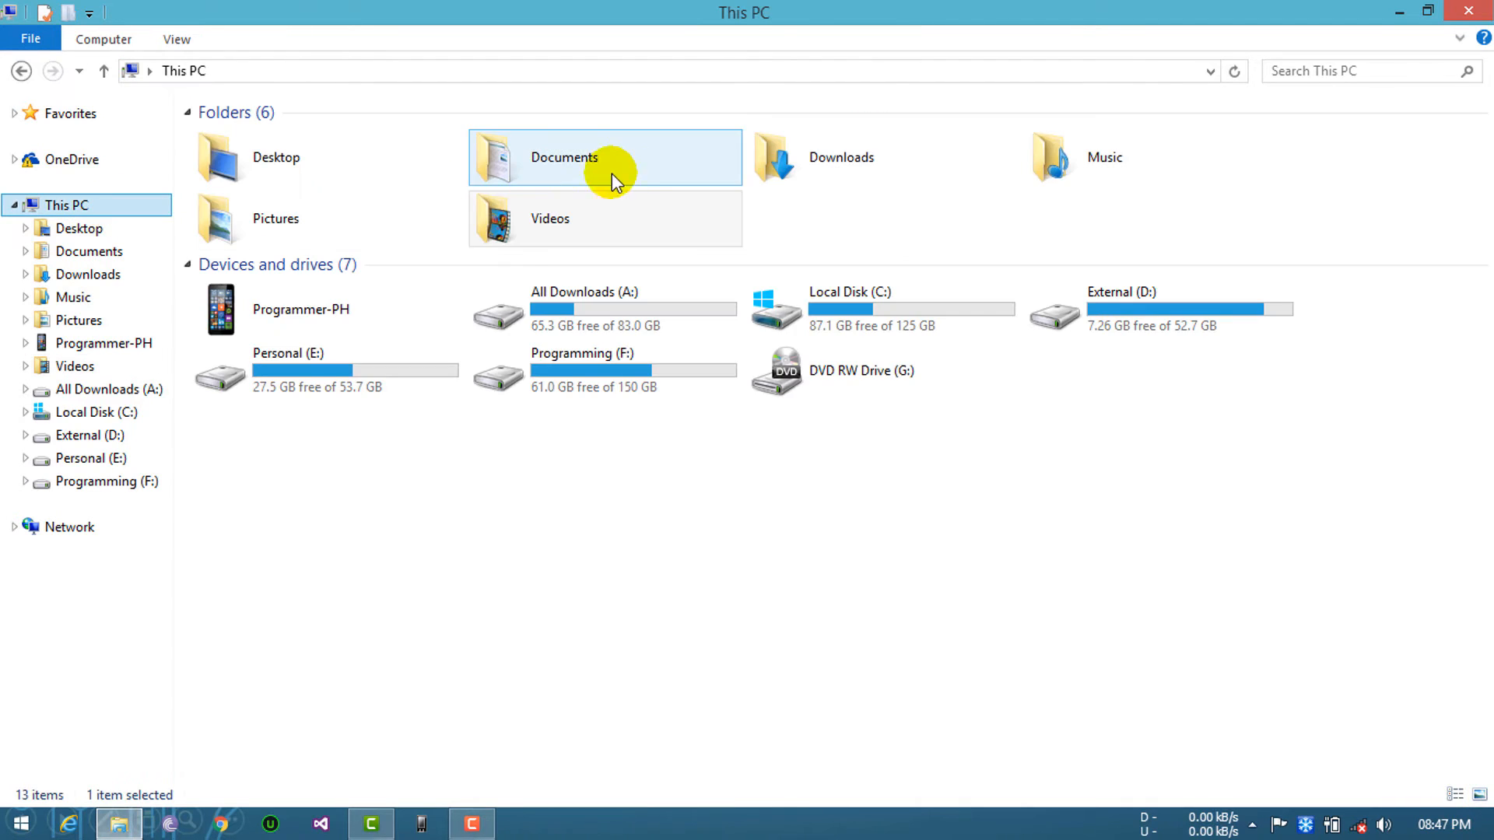
Paste the copied Personal folder onto the phone's SD card
left_click(323, 309)
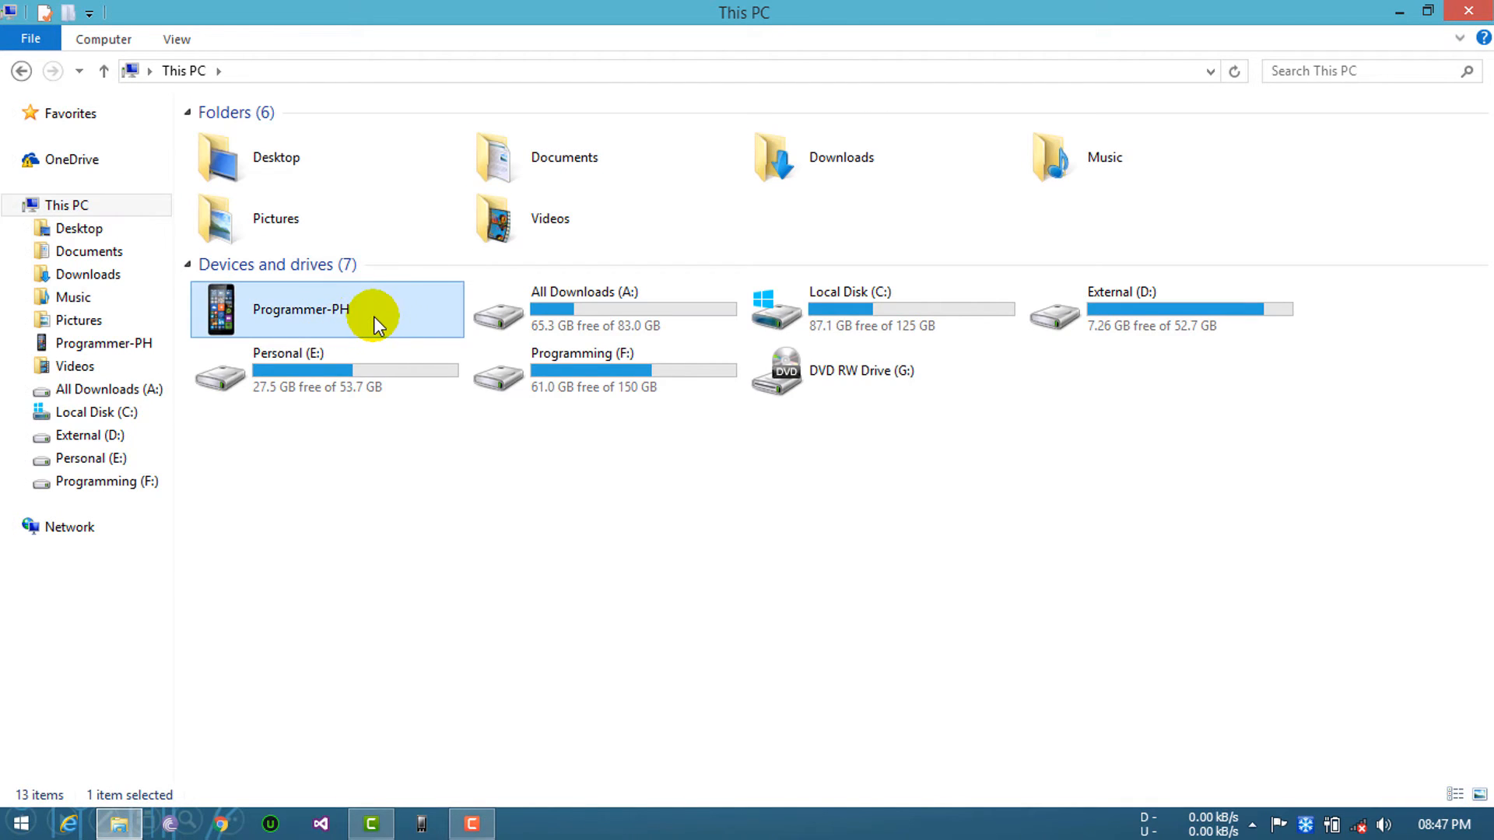
double_click(325, 308)
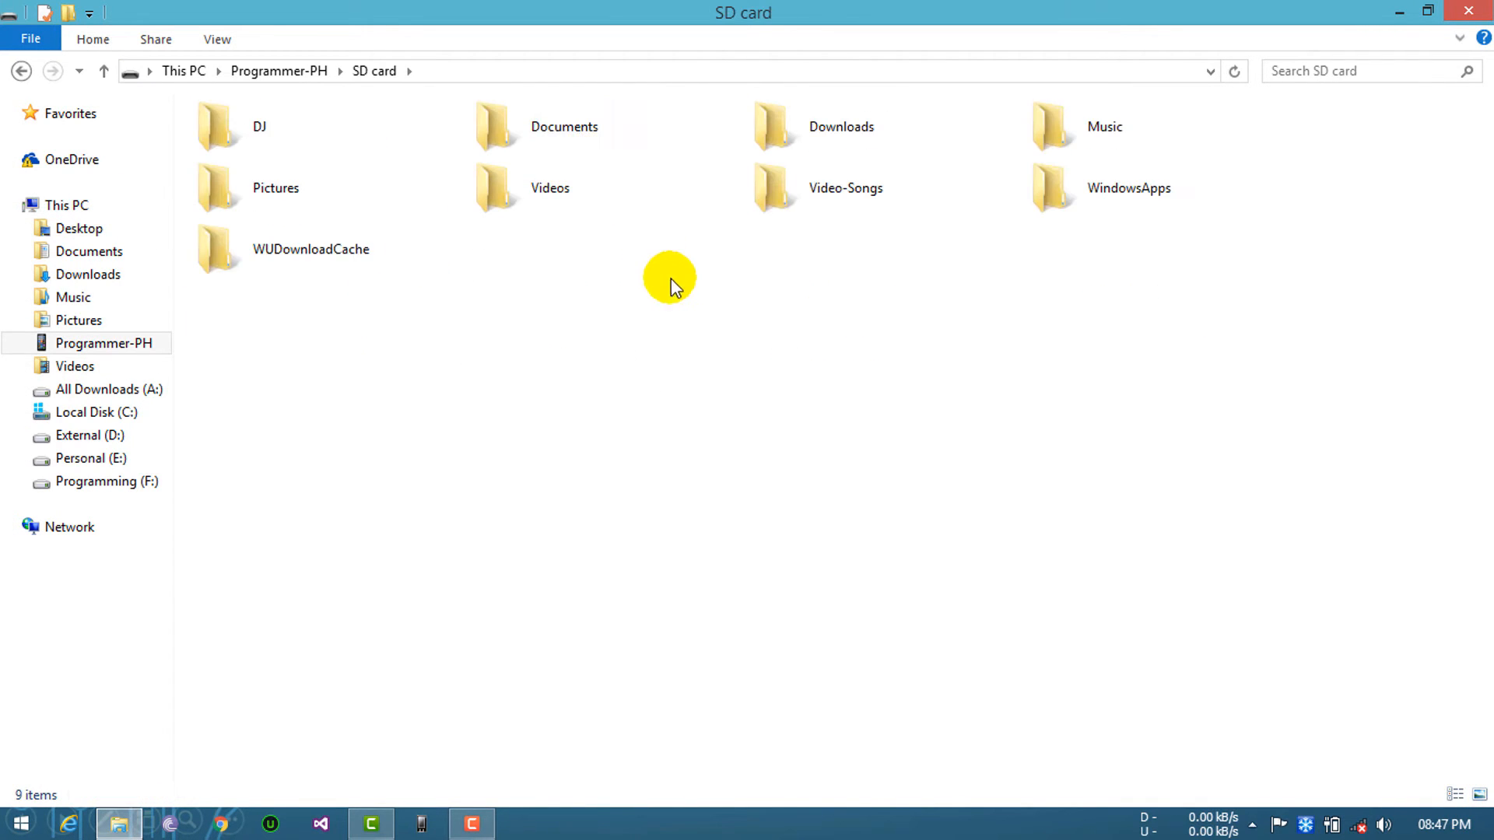
right_click(669, 281)
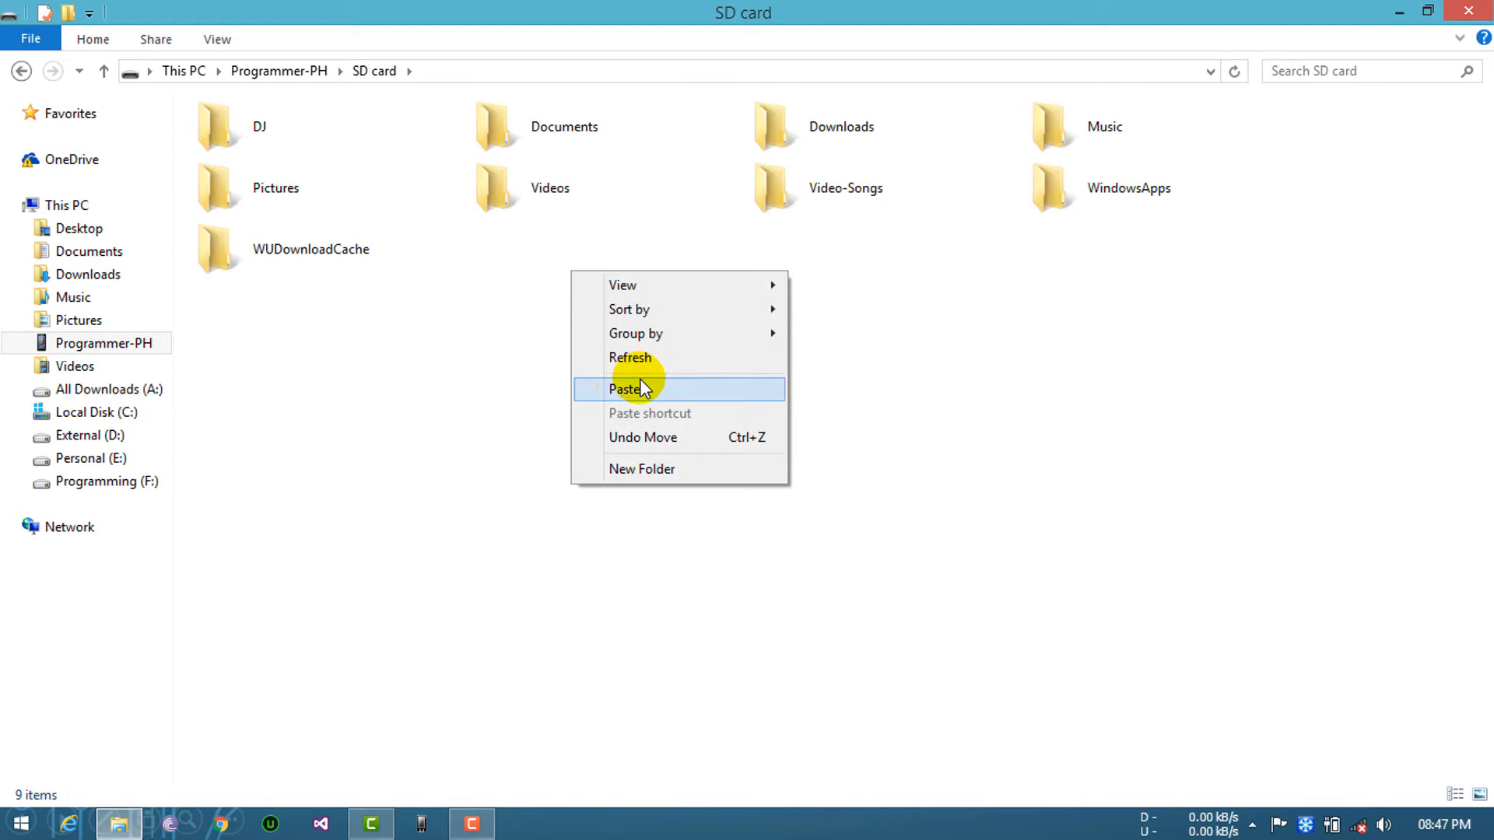
left_click(625, 389)
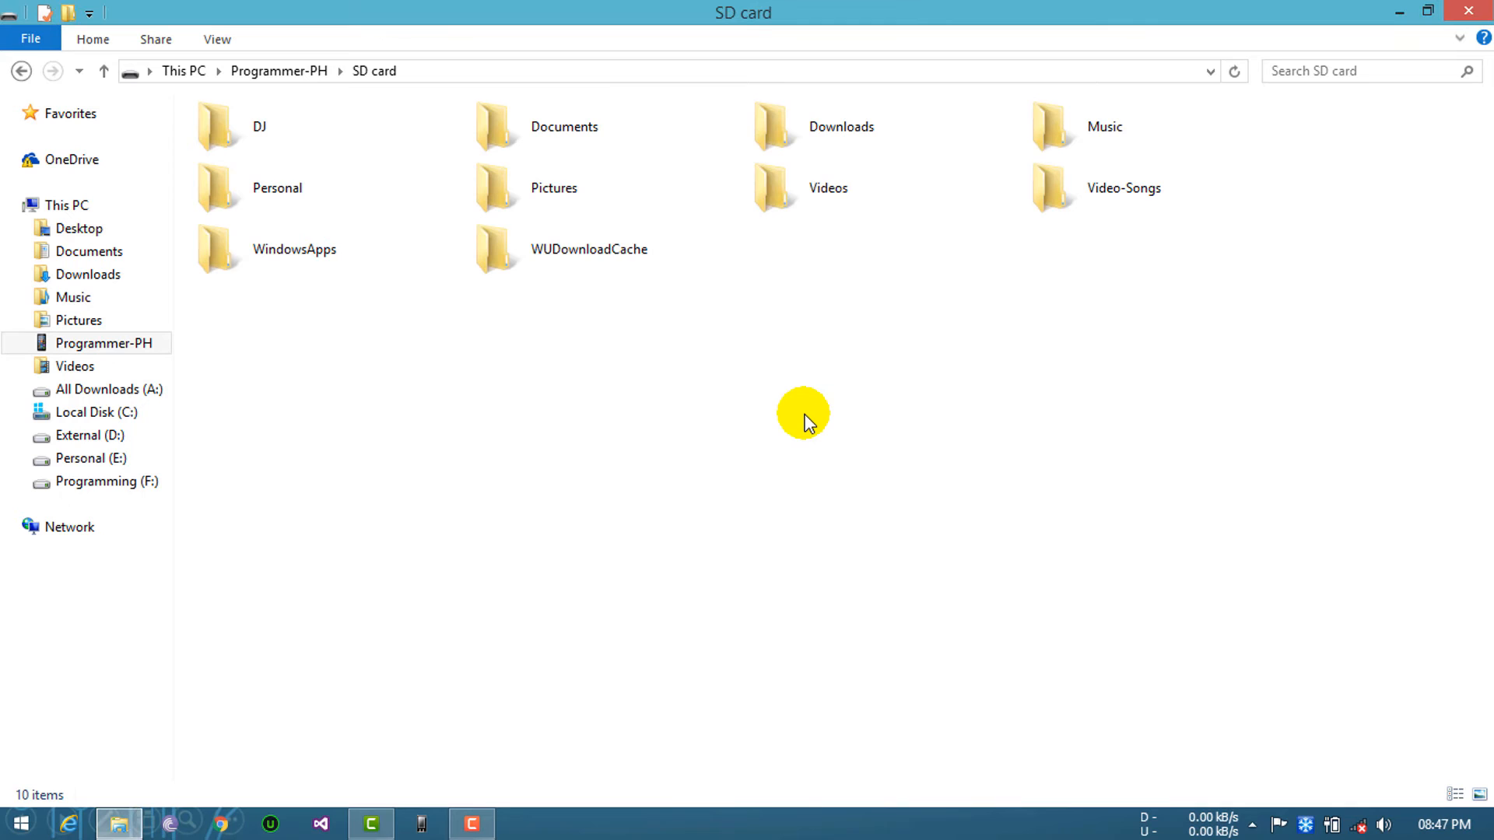
Bring up the properties of the pasted Personal folder
left_click(277, 188)
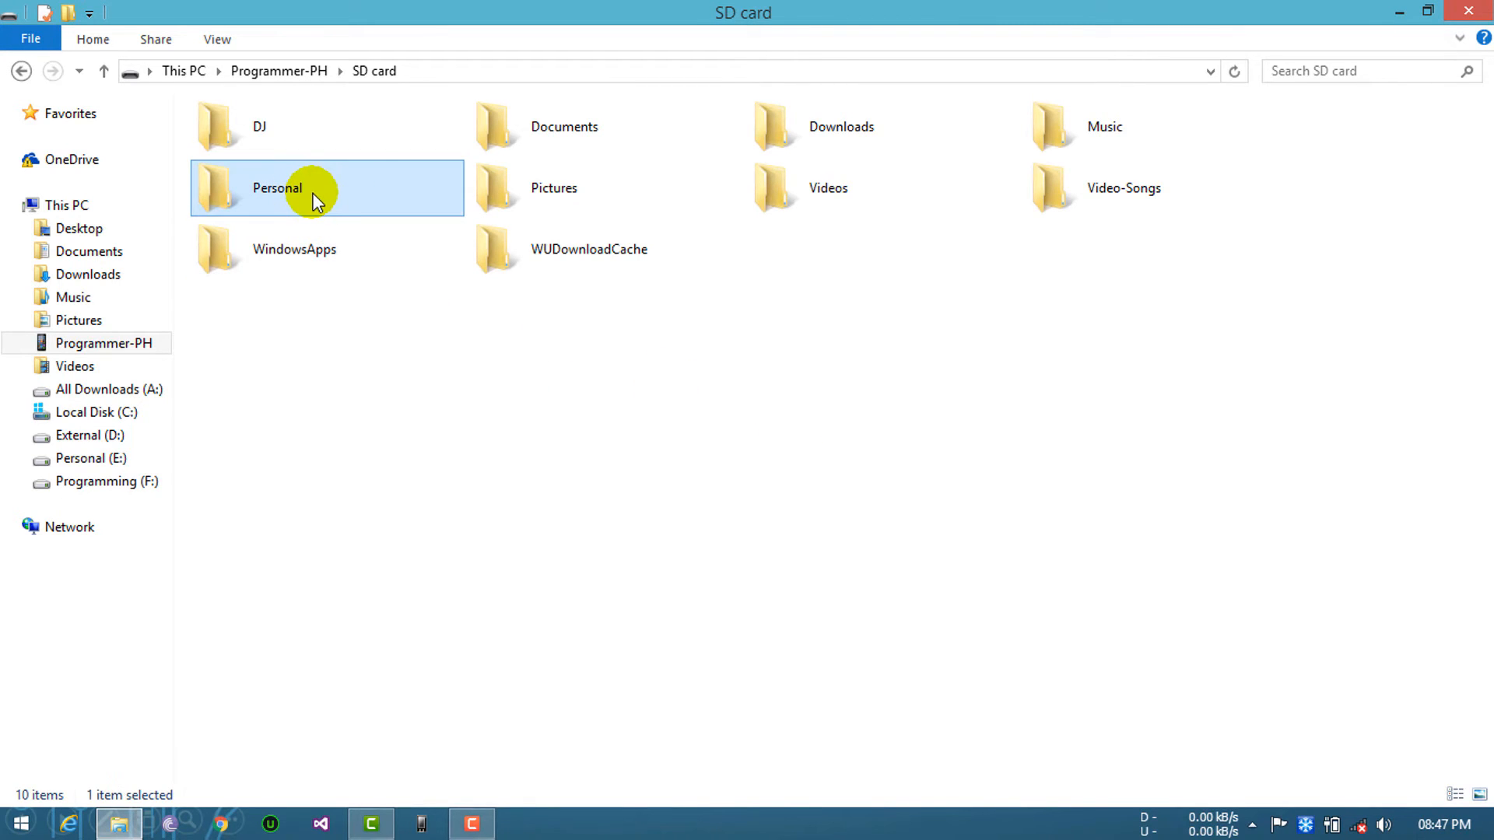
right_click(318, 201)
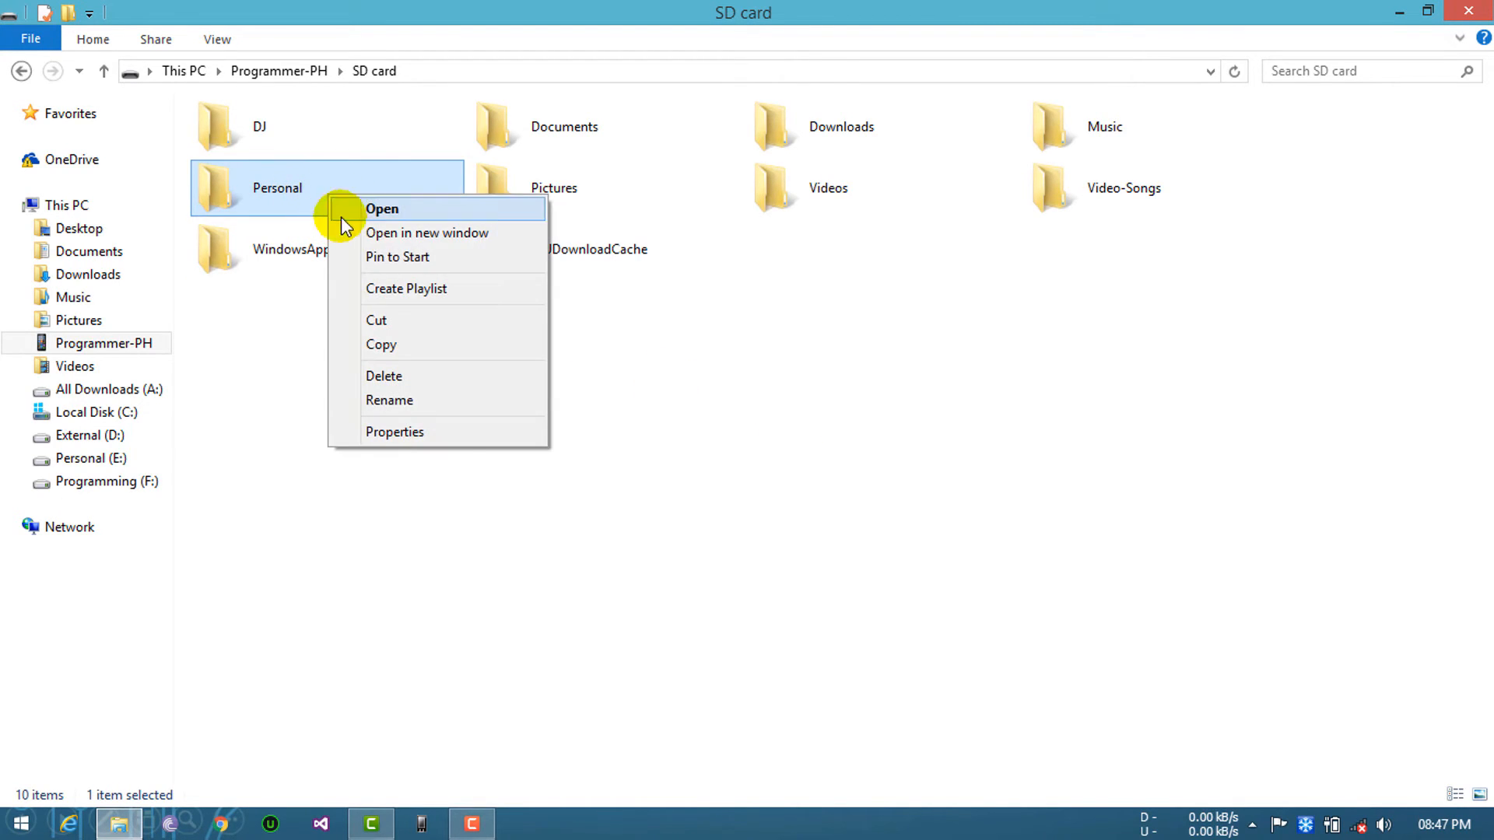
left_click(393, 431)
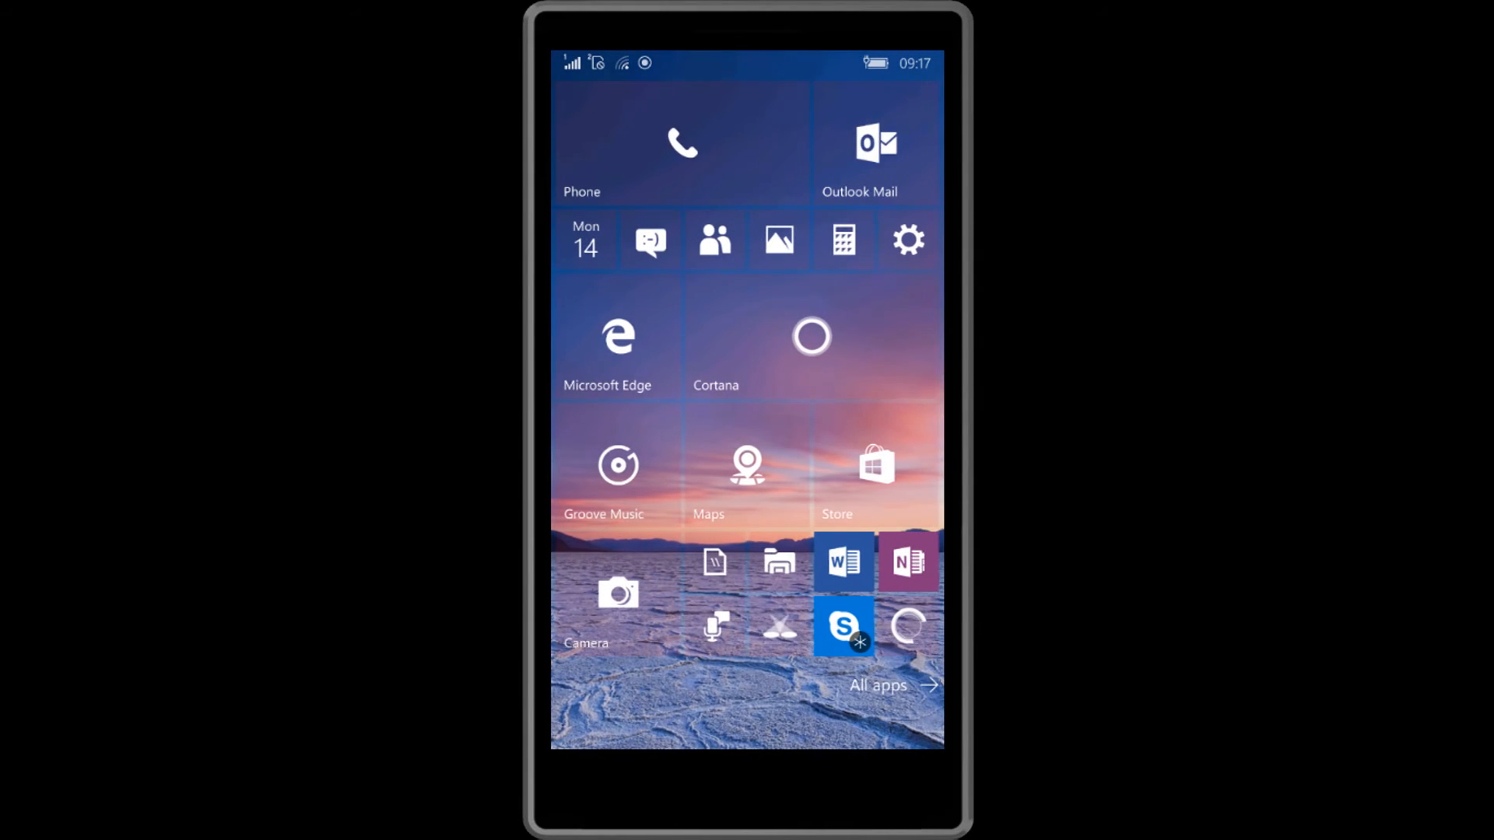
Relaunch Metro File Manager from All apps and show its Settings page
left_click(877, 684)
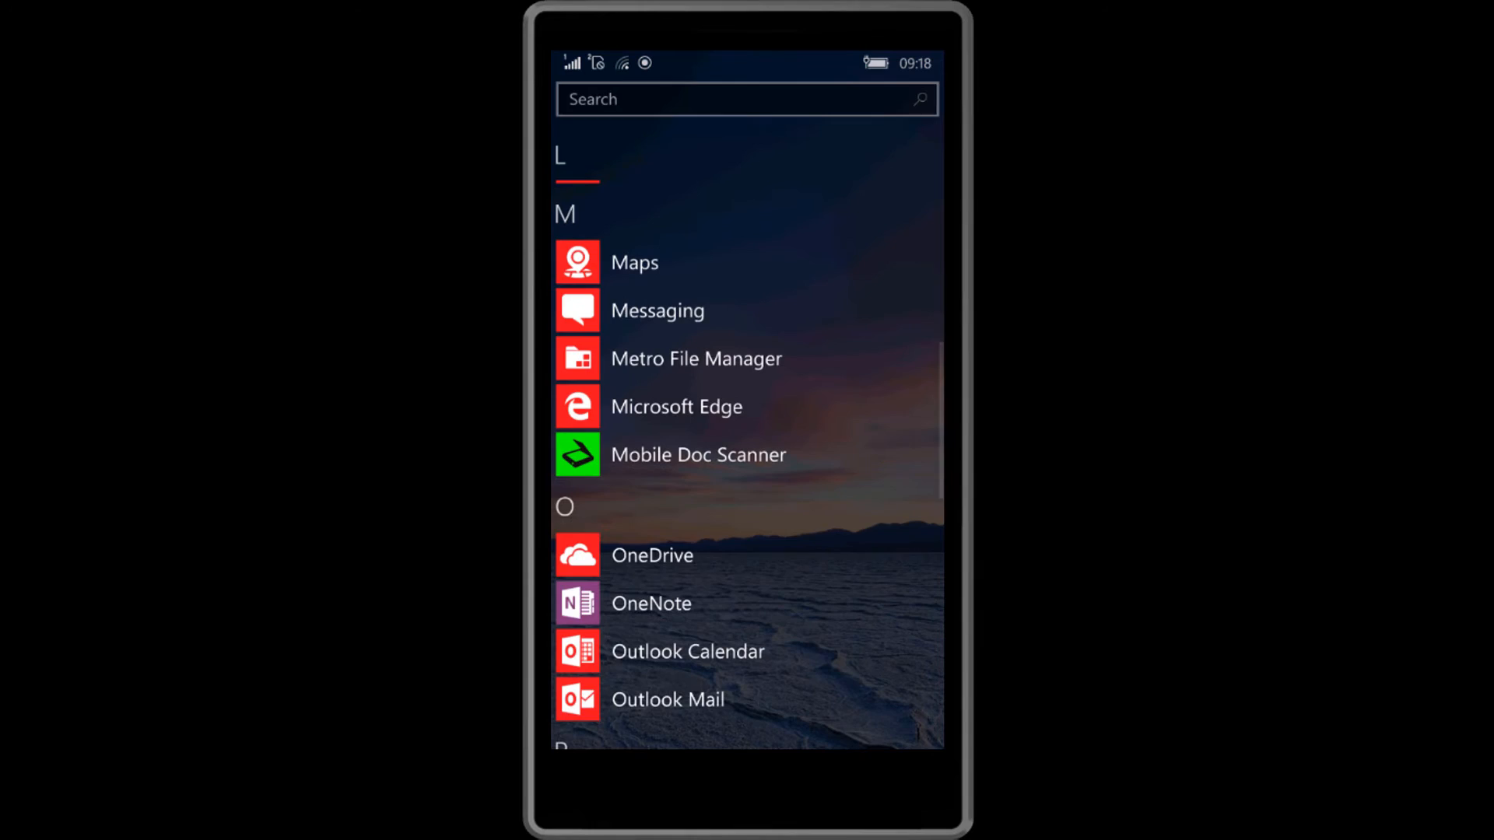
left_click(698, 357)
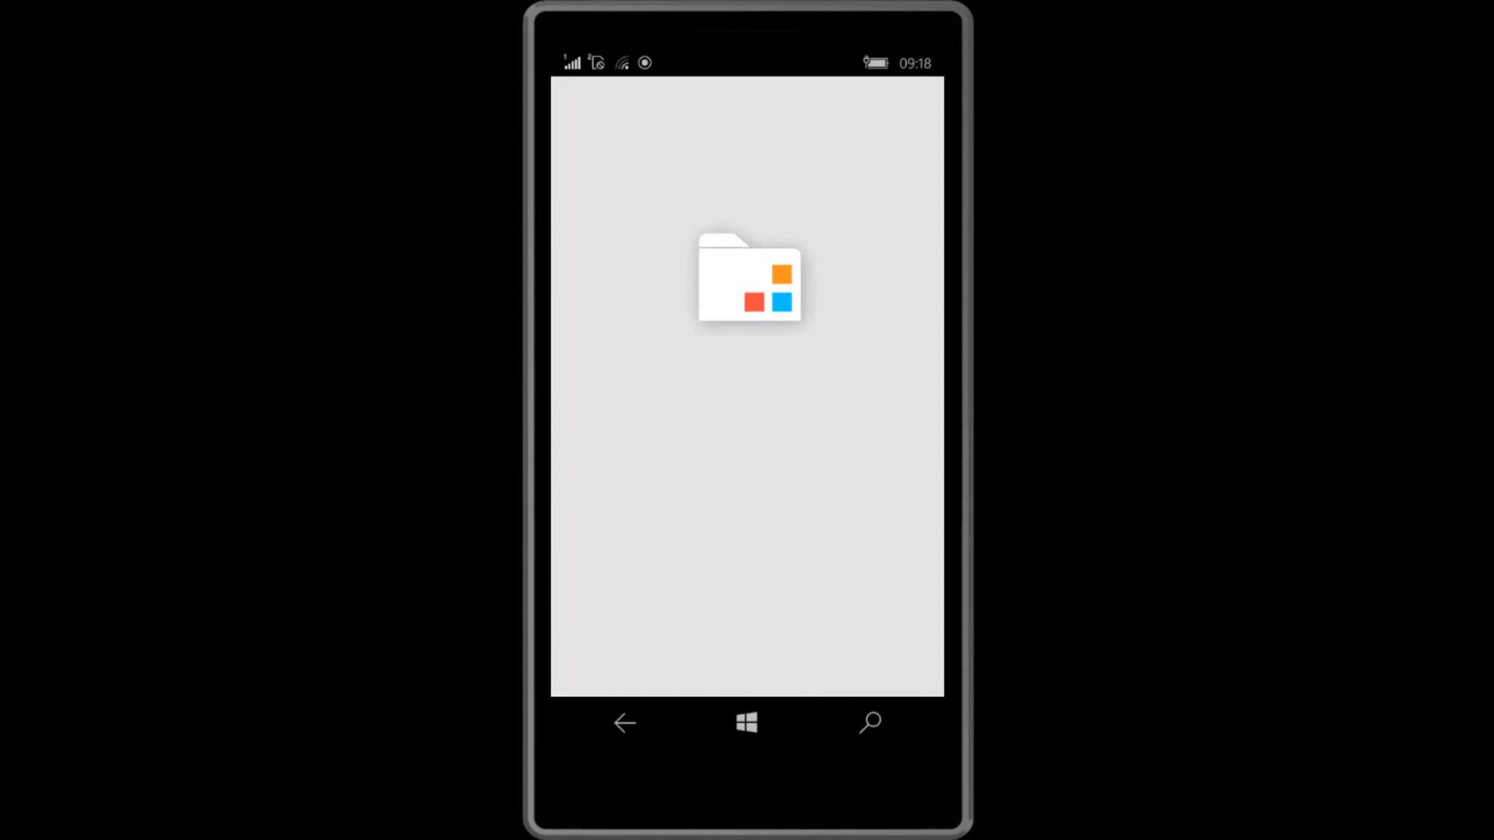
left_click(747, 279)
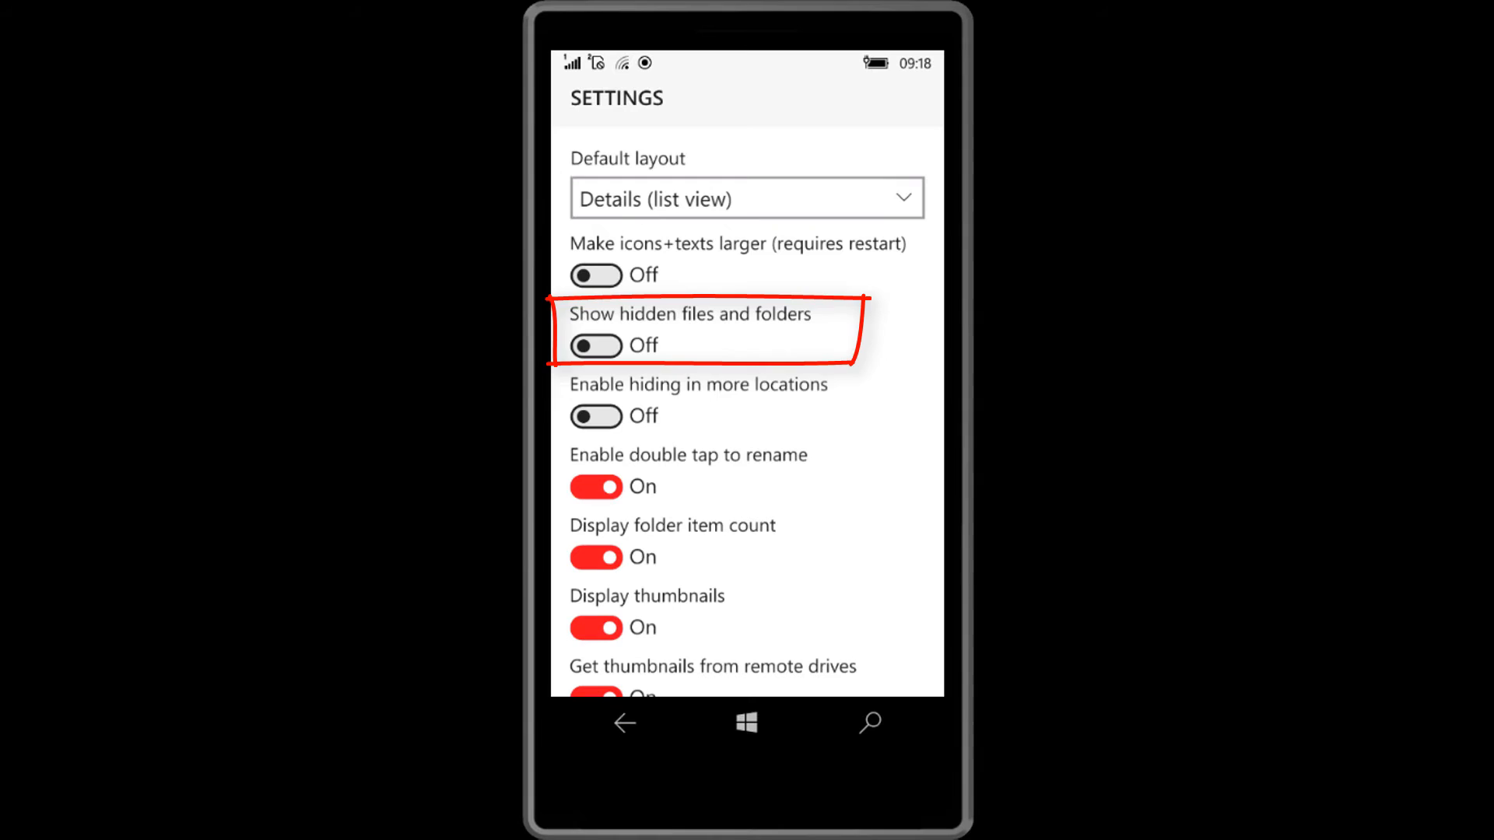
Turn App password On with 'Always' protection, confirm it, and return to the drive list
left_click(596, 346)
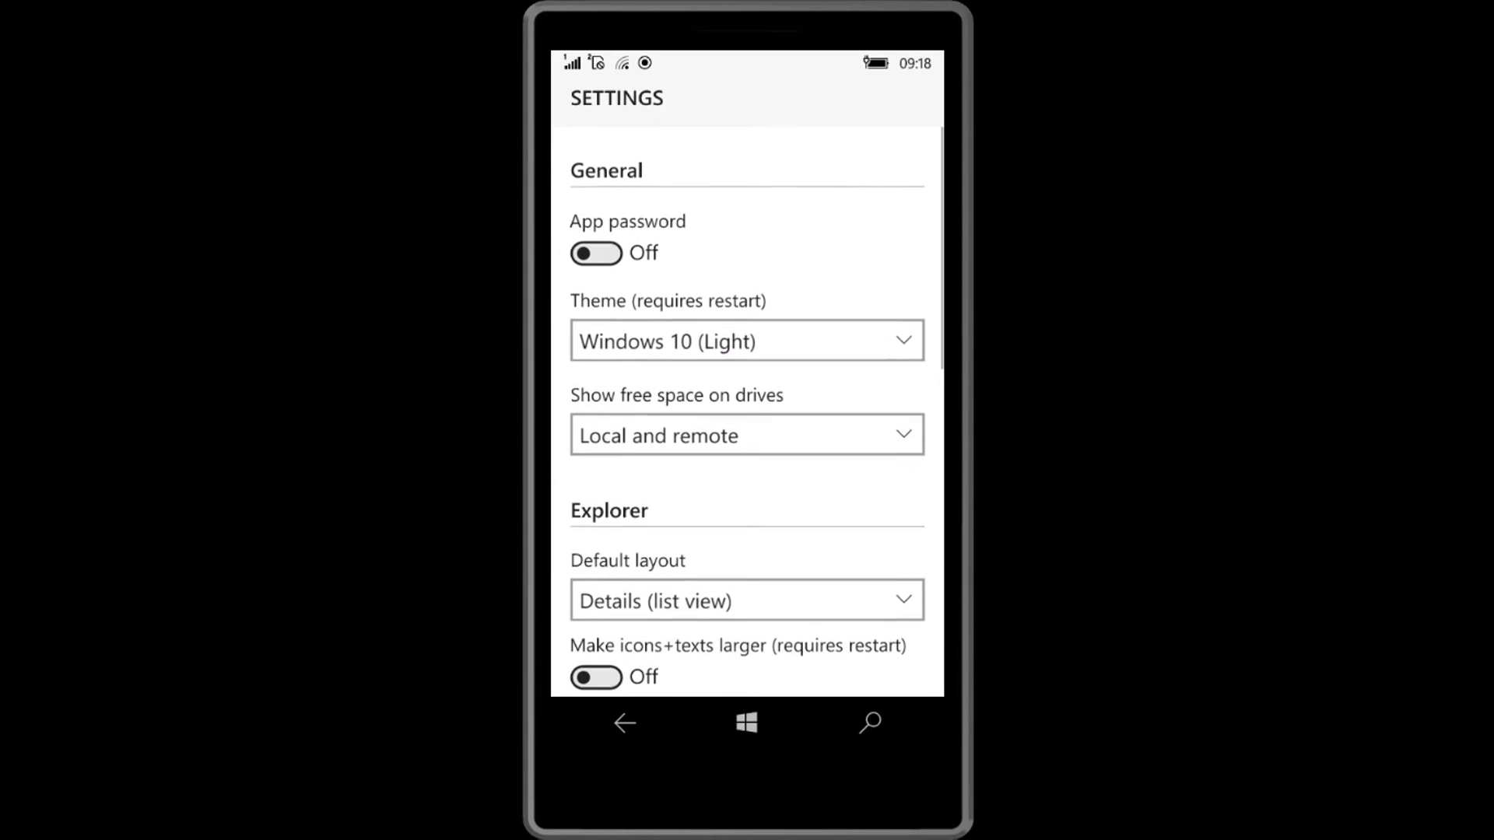
left_click(596, 252)
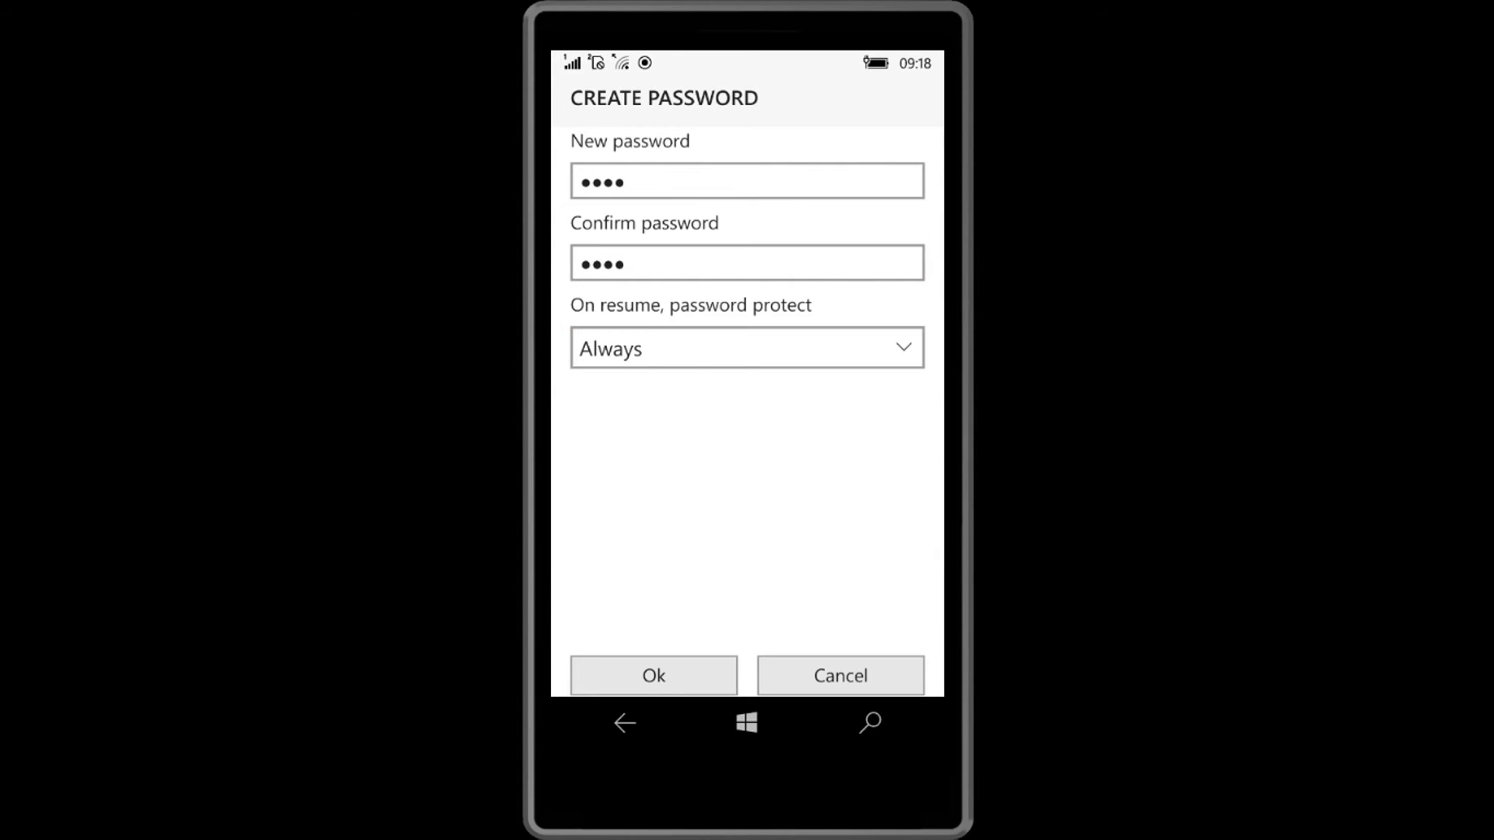
left_click(653, 674)
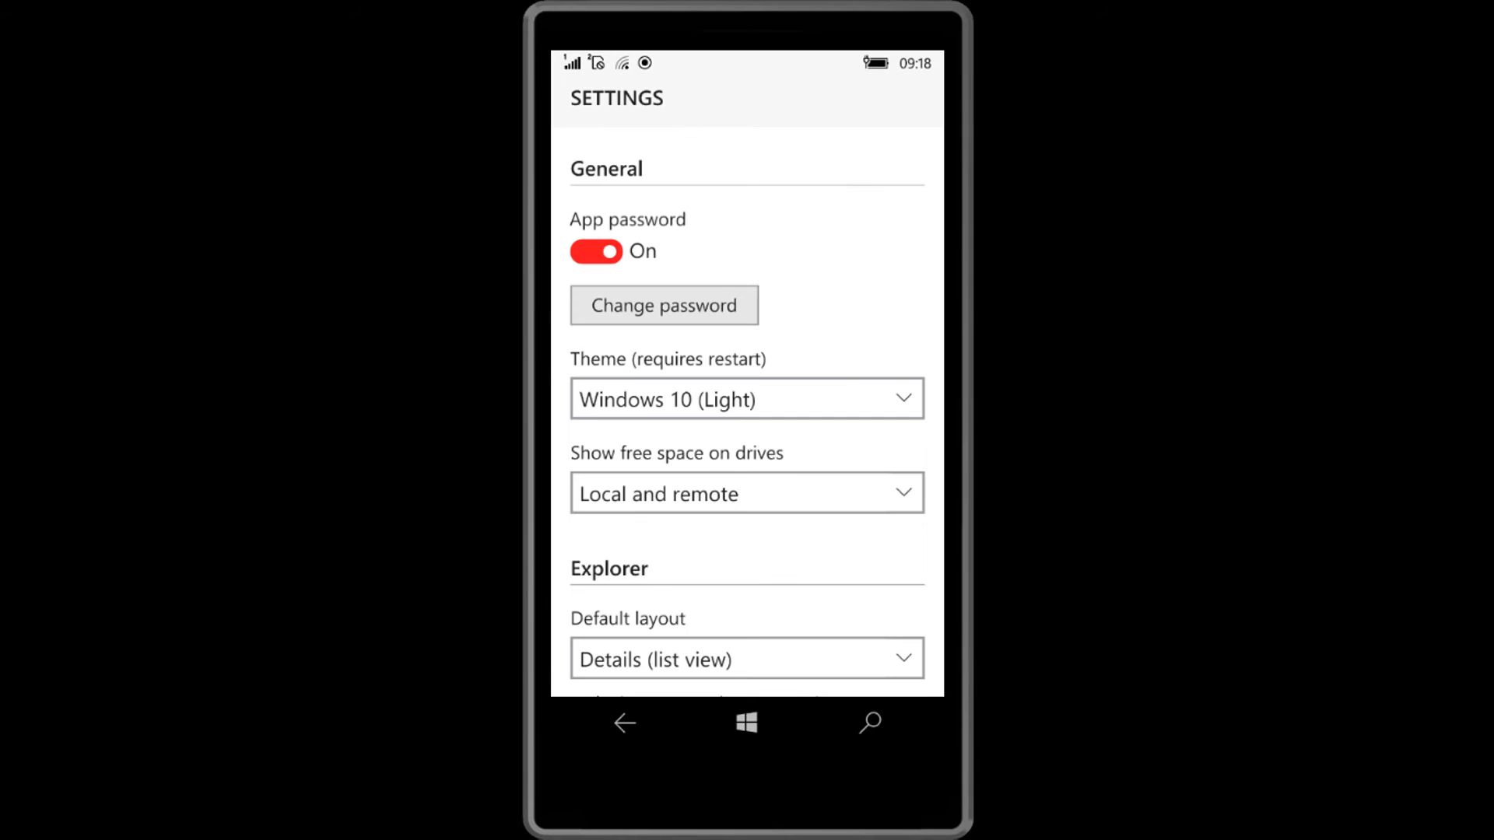
left_click(624, 723)
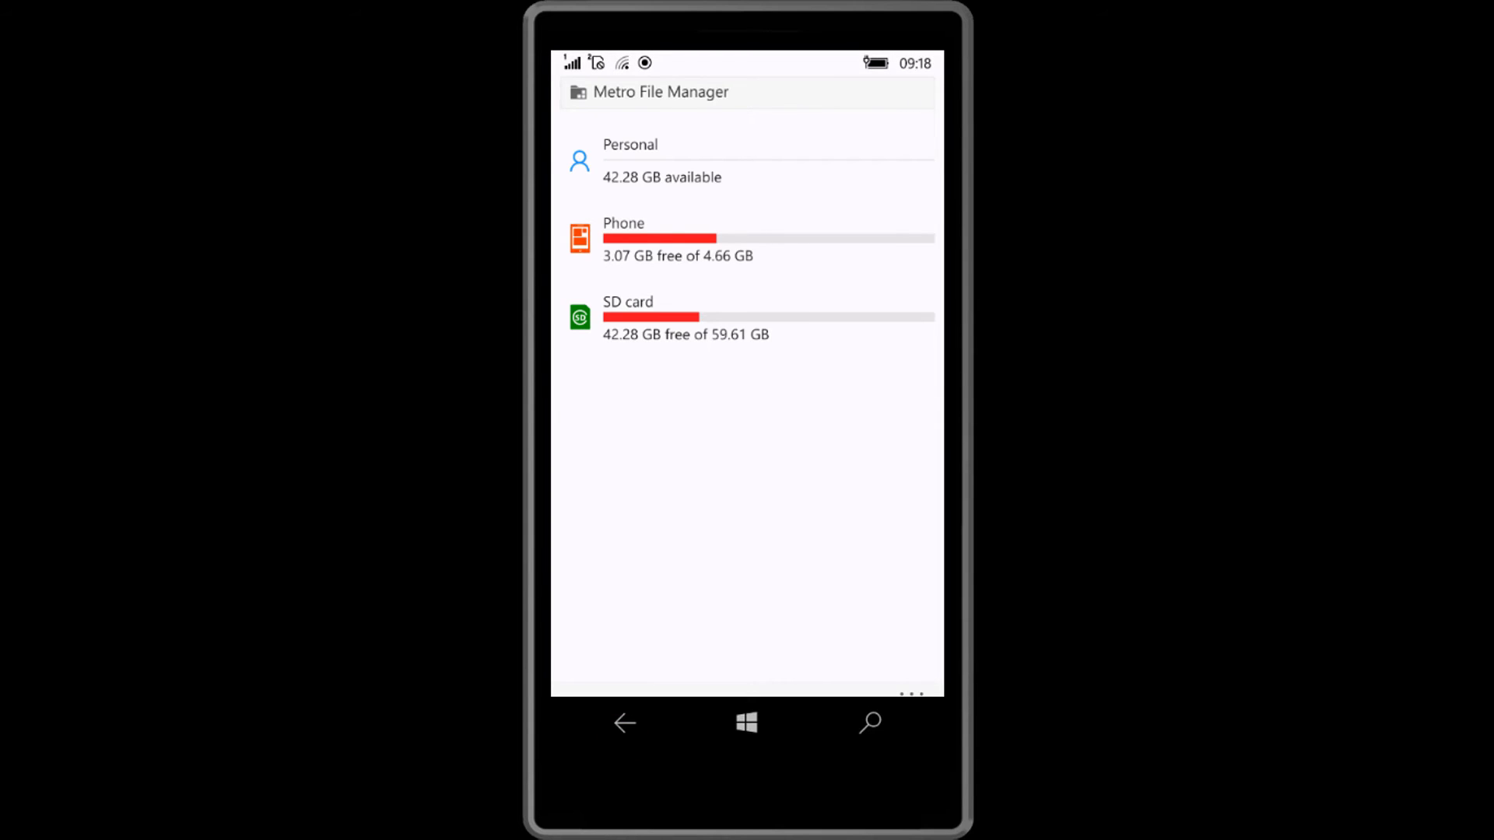
Relaunch Metro File Manager, unlock it with the new password, and list the SD card's folders
left_click(624, 724)
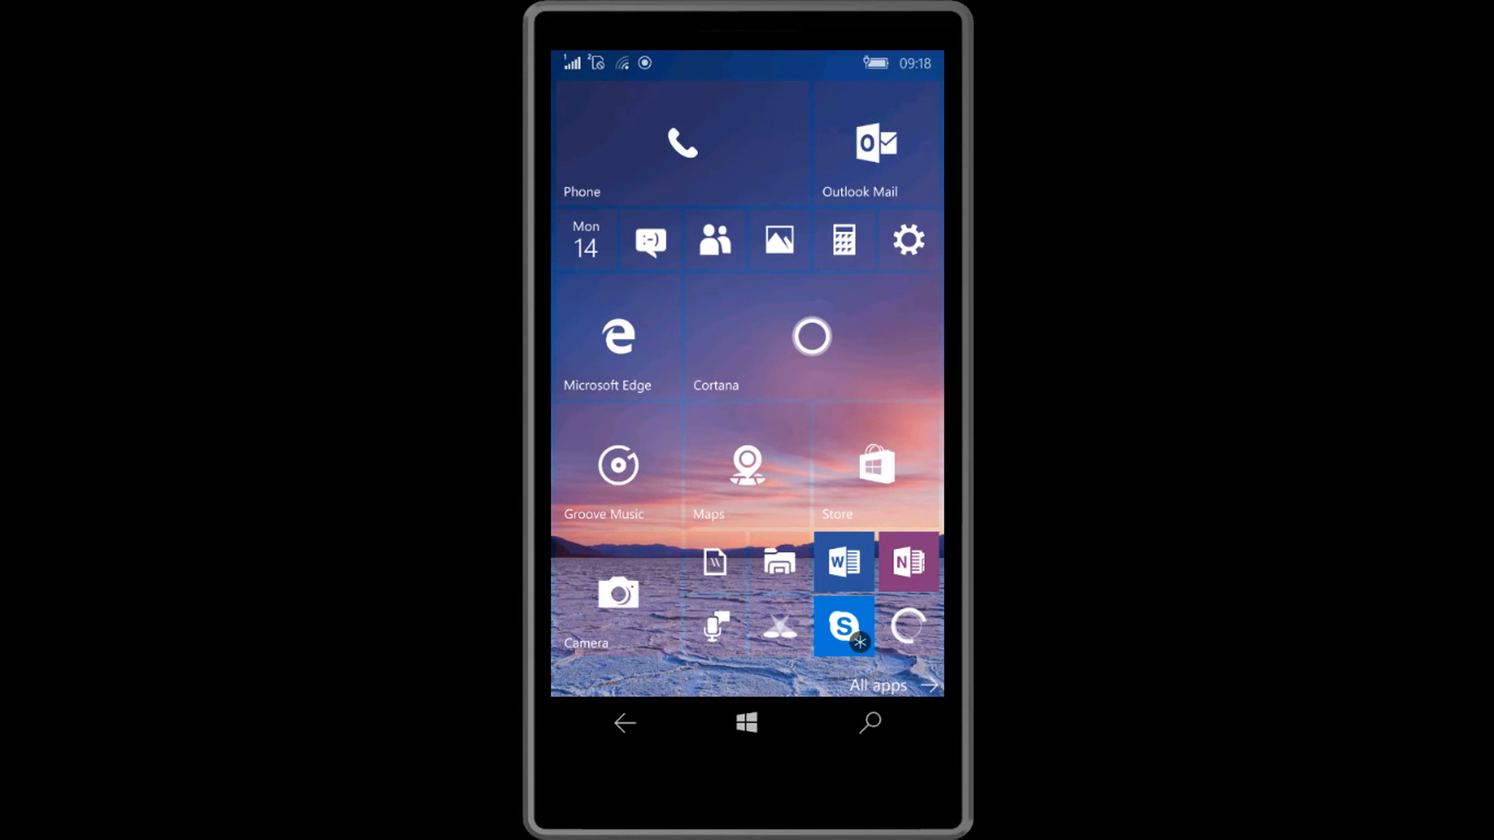
left_click(894, 685)
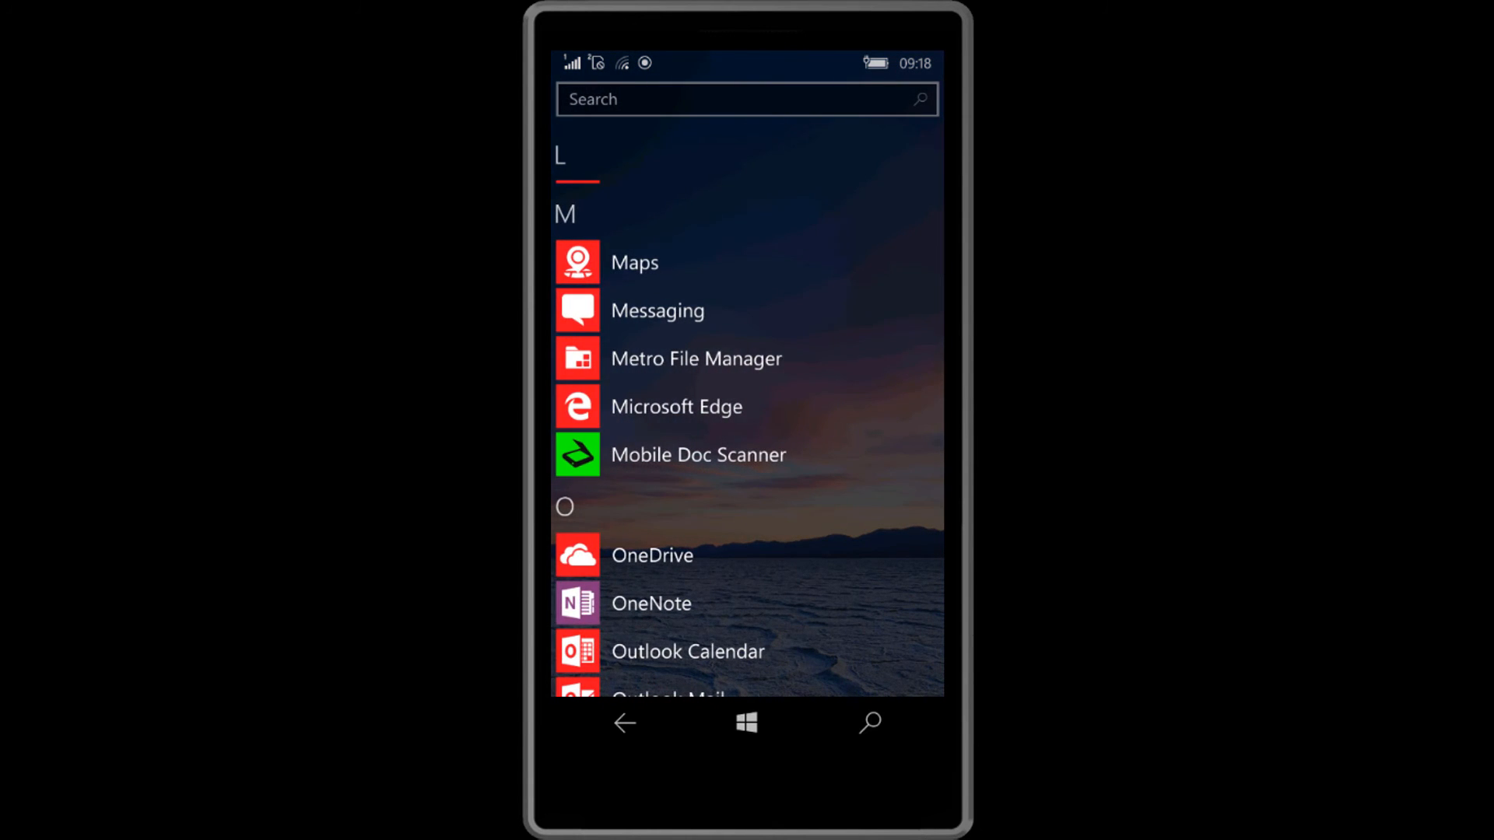
left_click(696, 358)
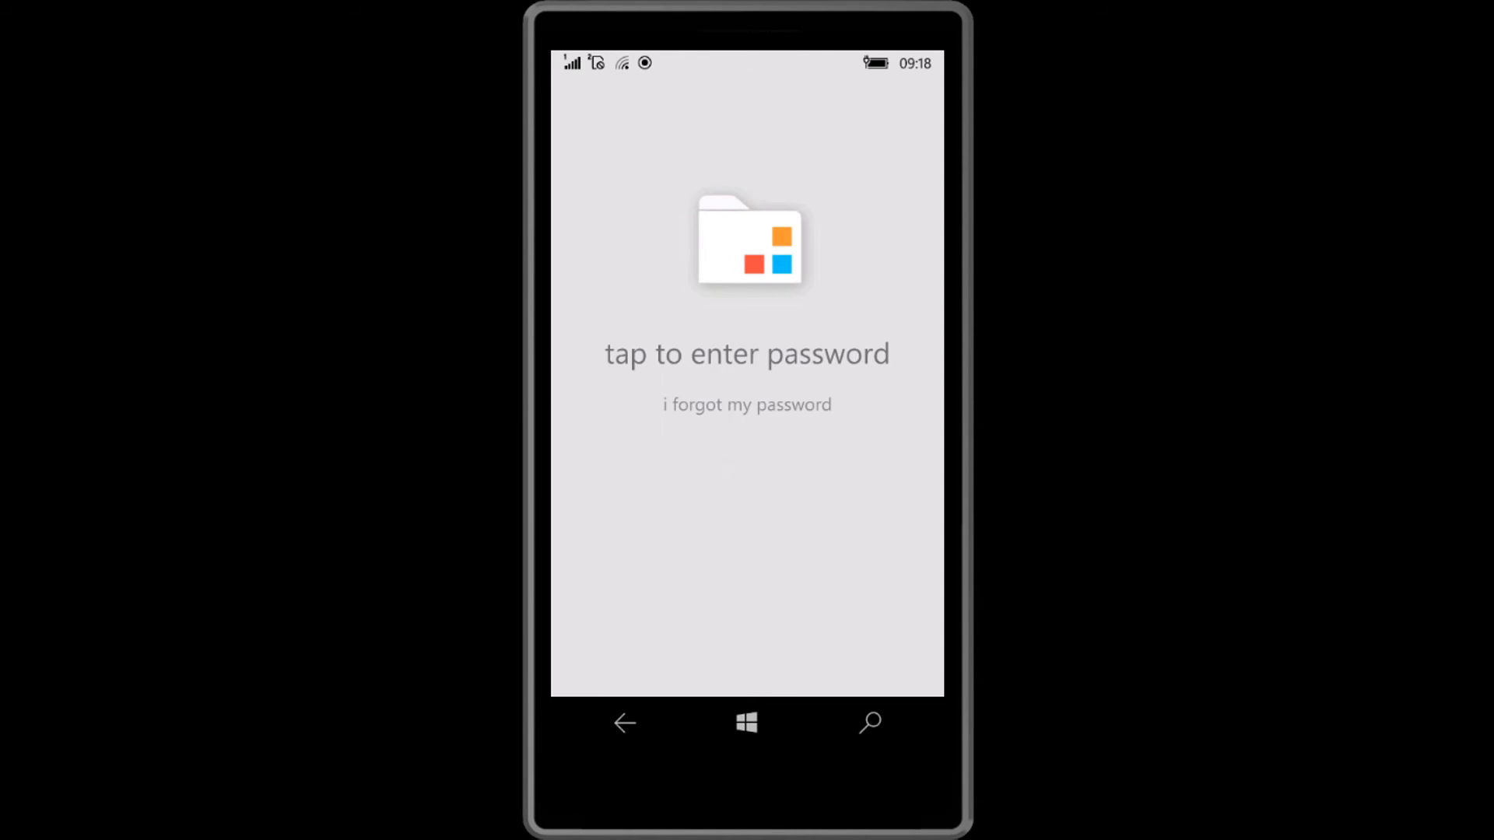
left_click(747, 353)
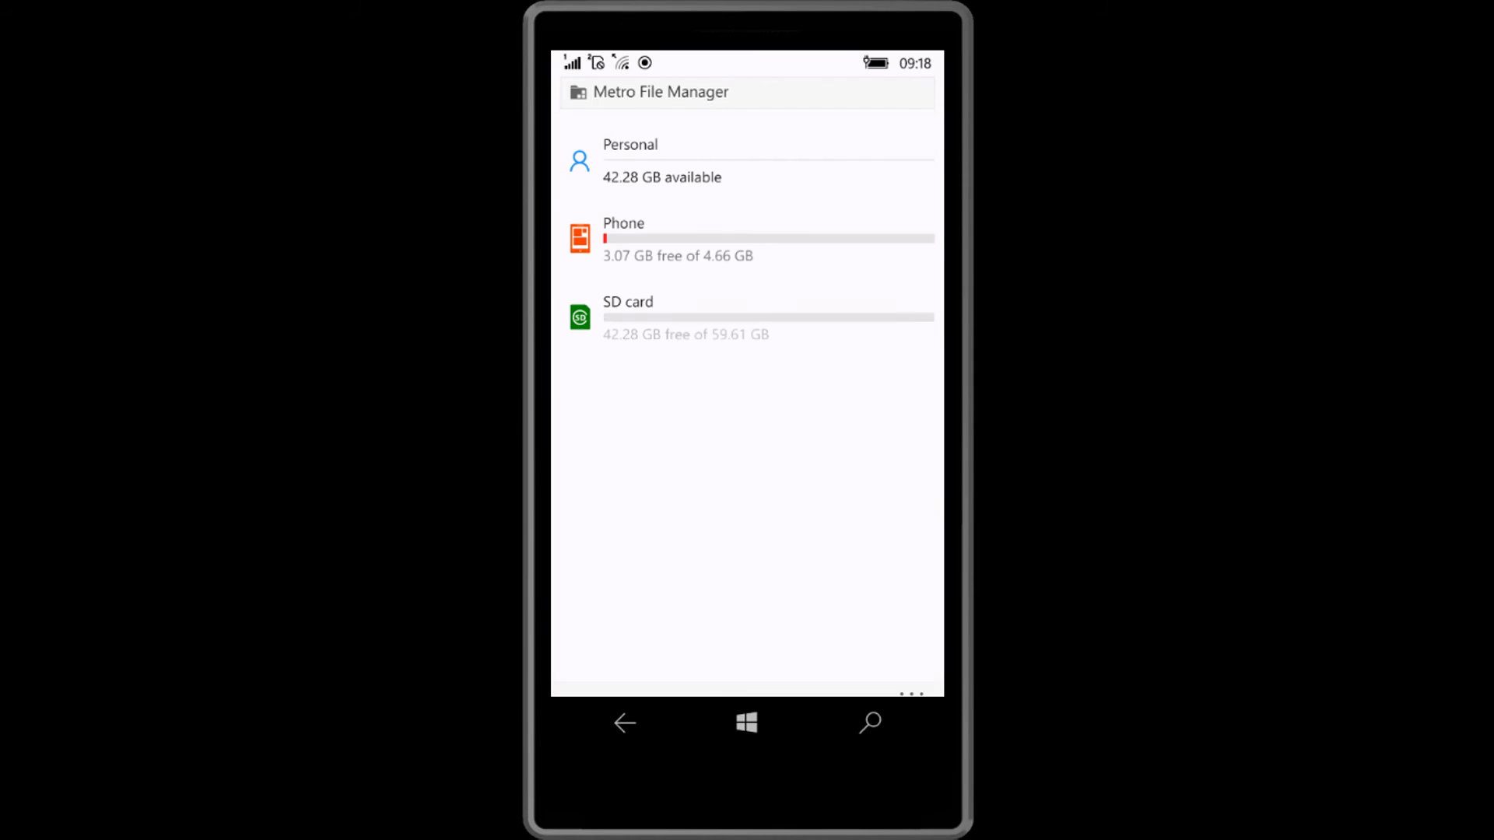
left_click(668, 160)
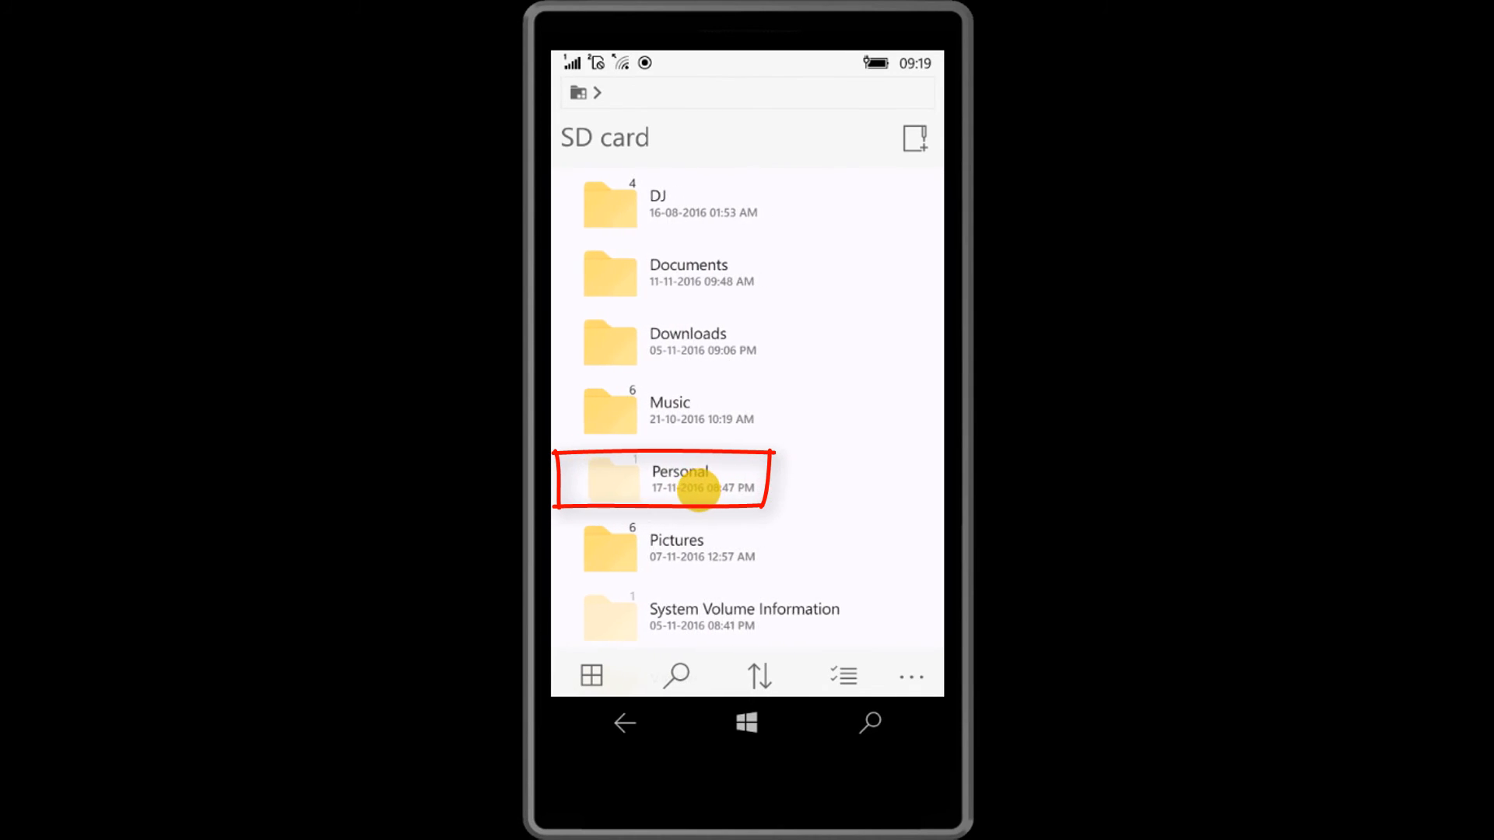
Play PCP HelpC.mp4 from the hidden Personal folder, pause it, and leave the player
left_click(680, 479)
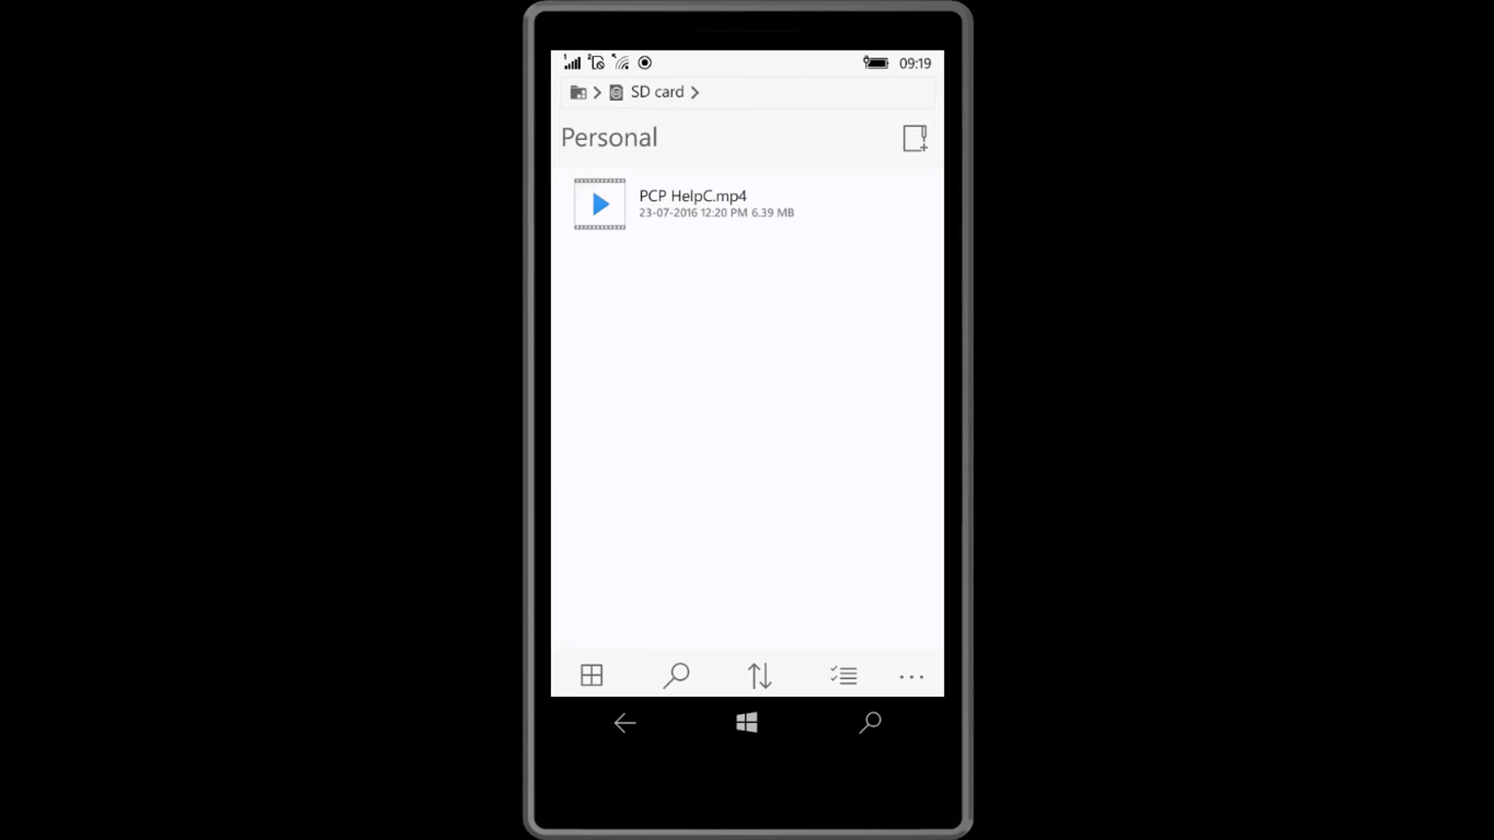
left_click(601, 204)
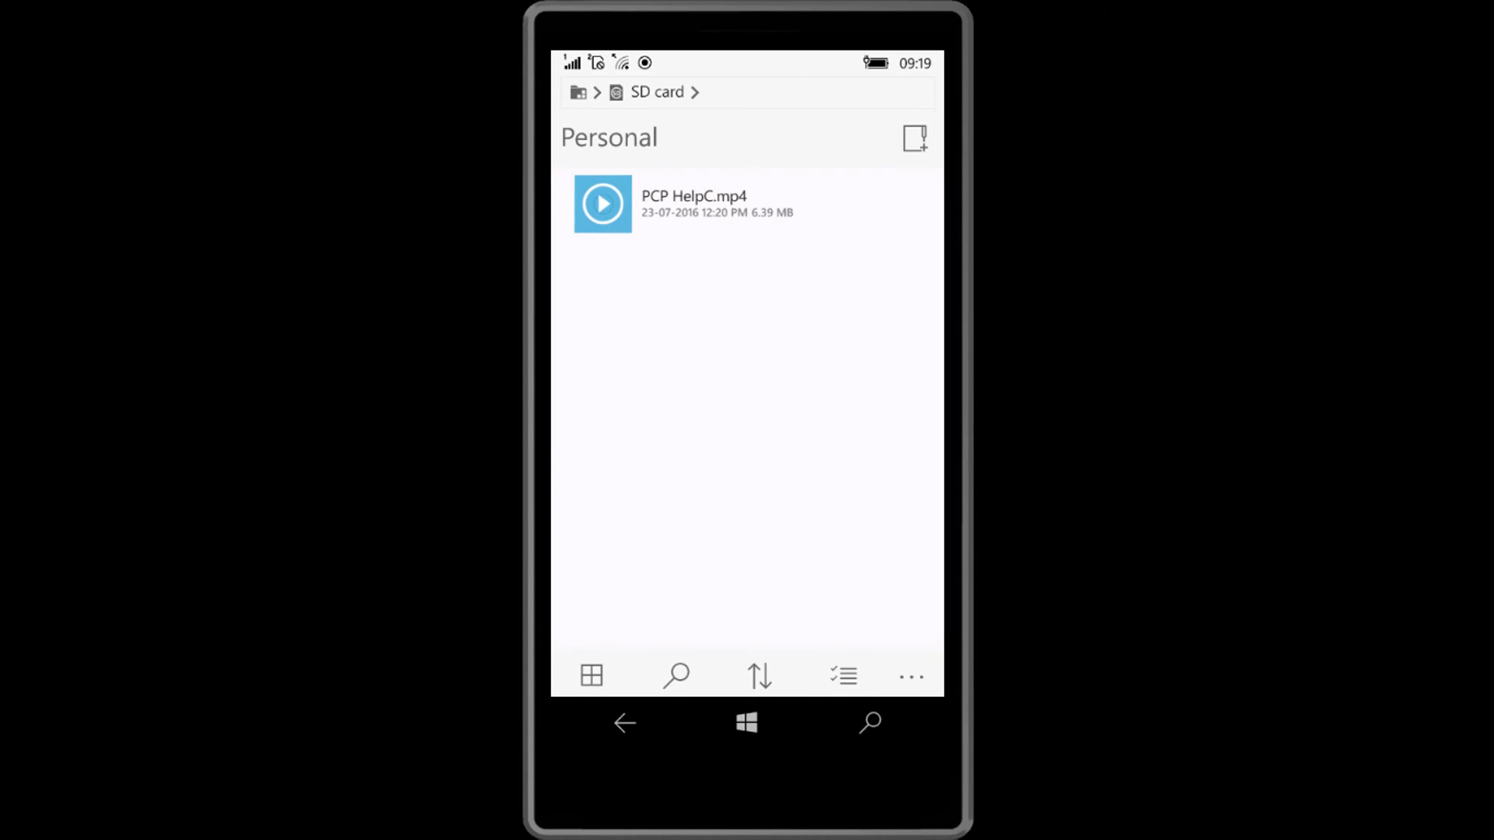
left_click(602, 204)
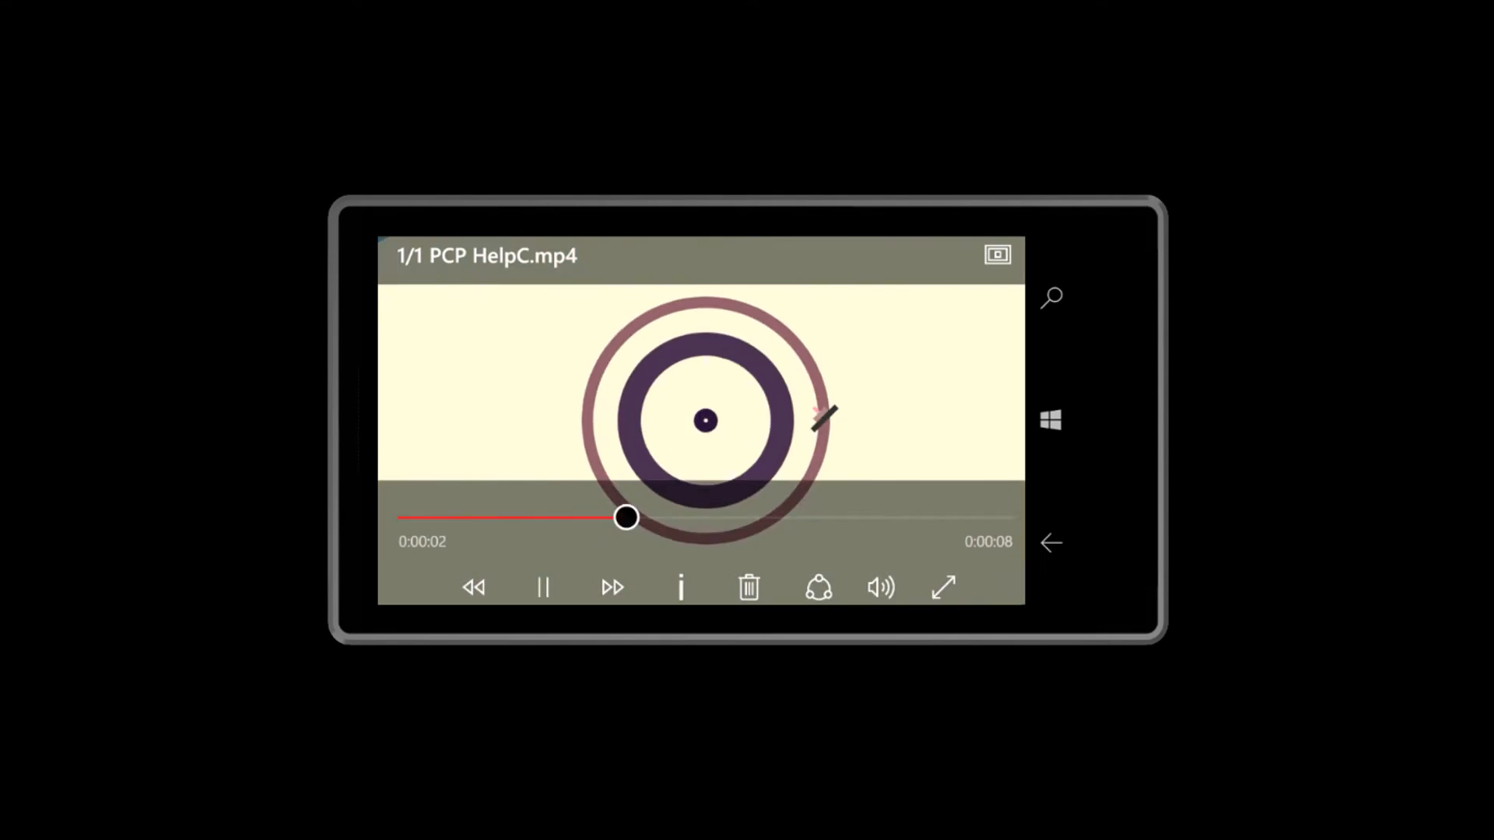
left_click(542, 586)
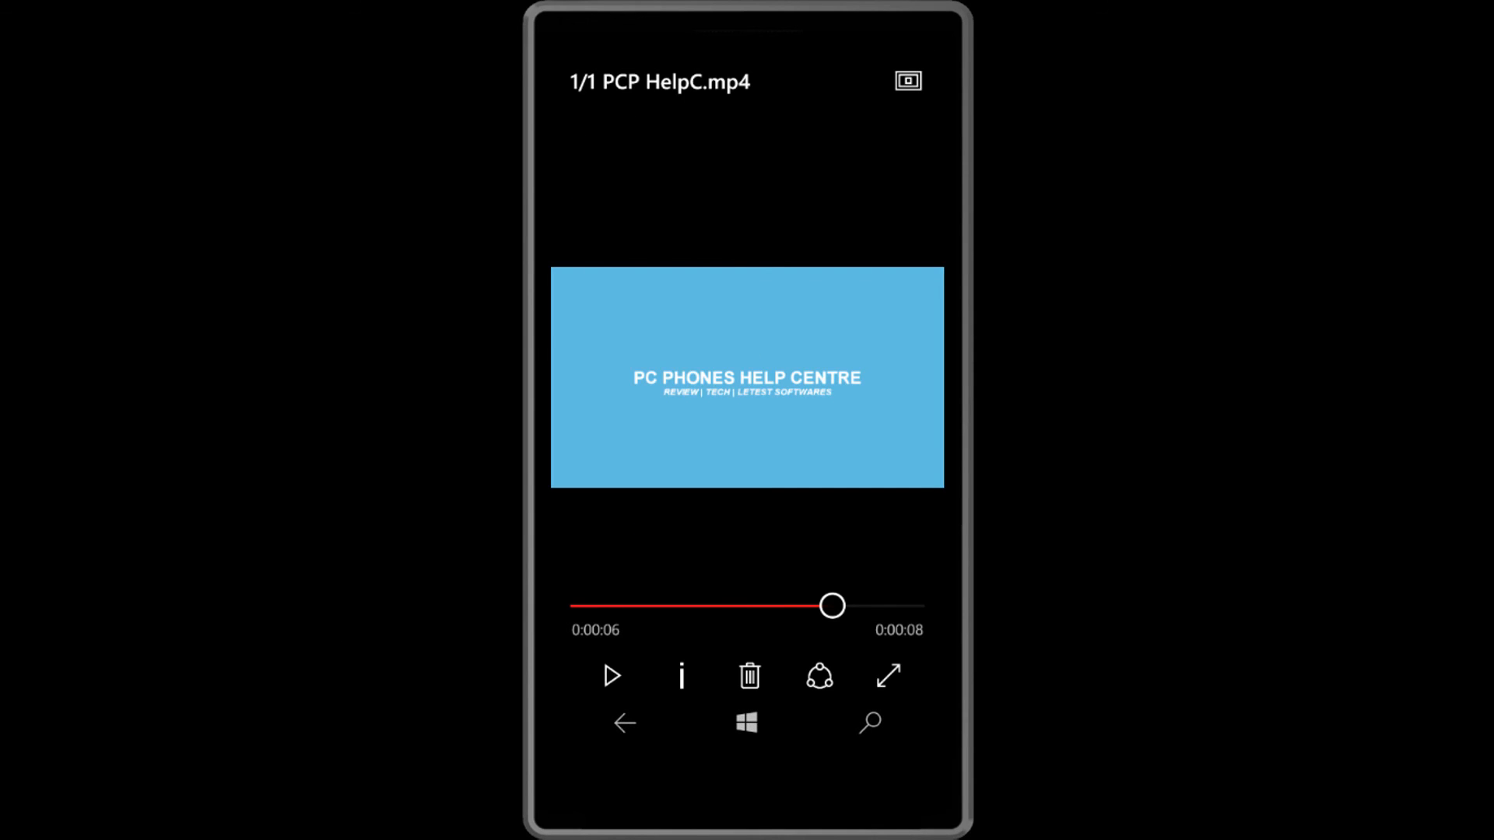
left_click(624, 725)
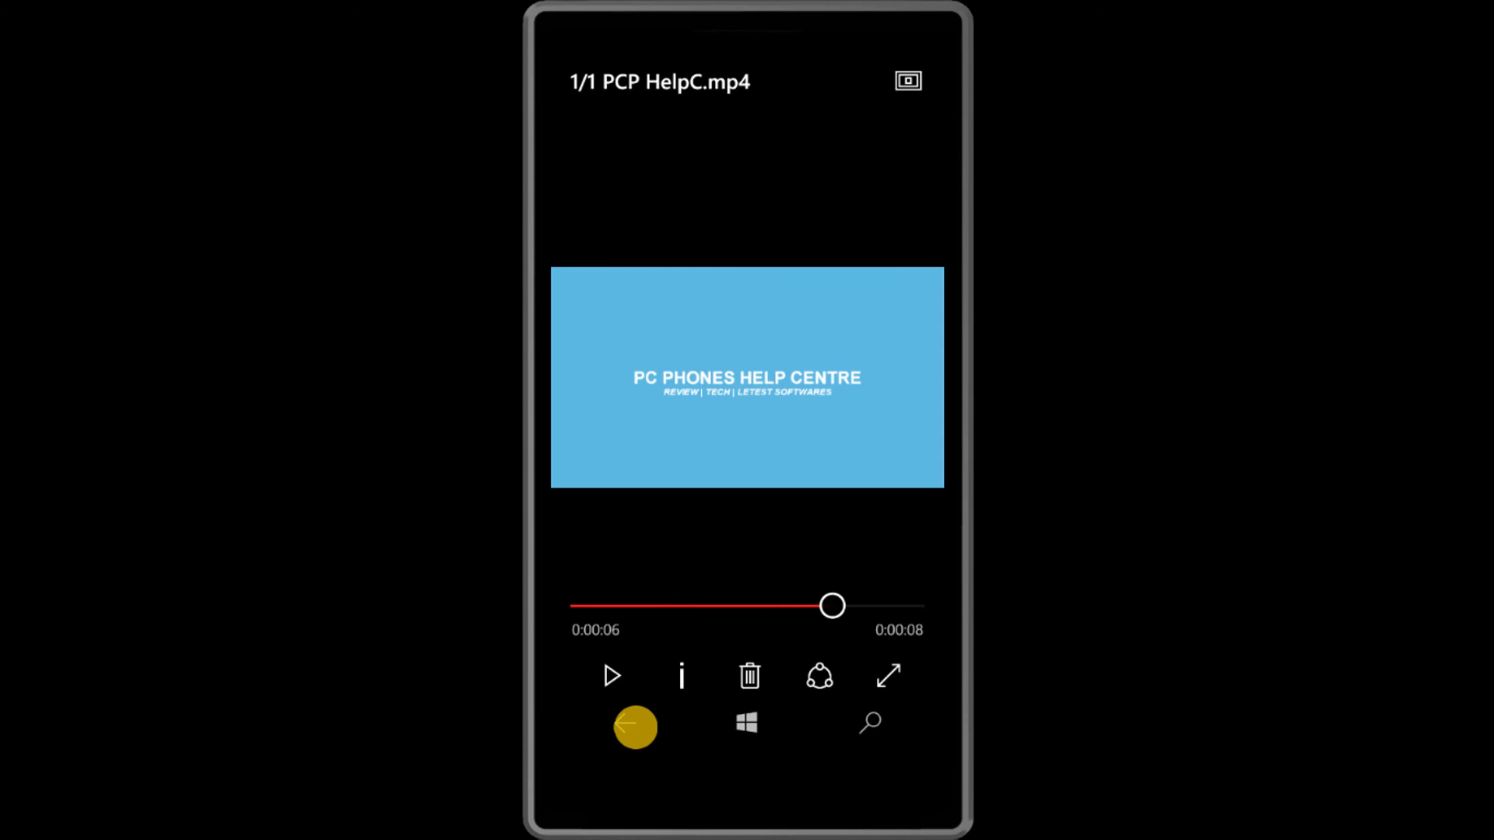